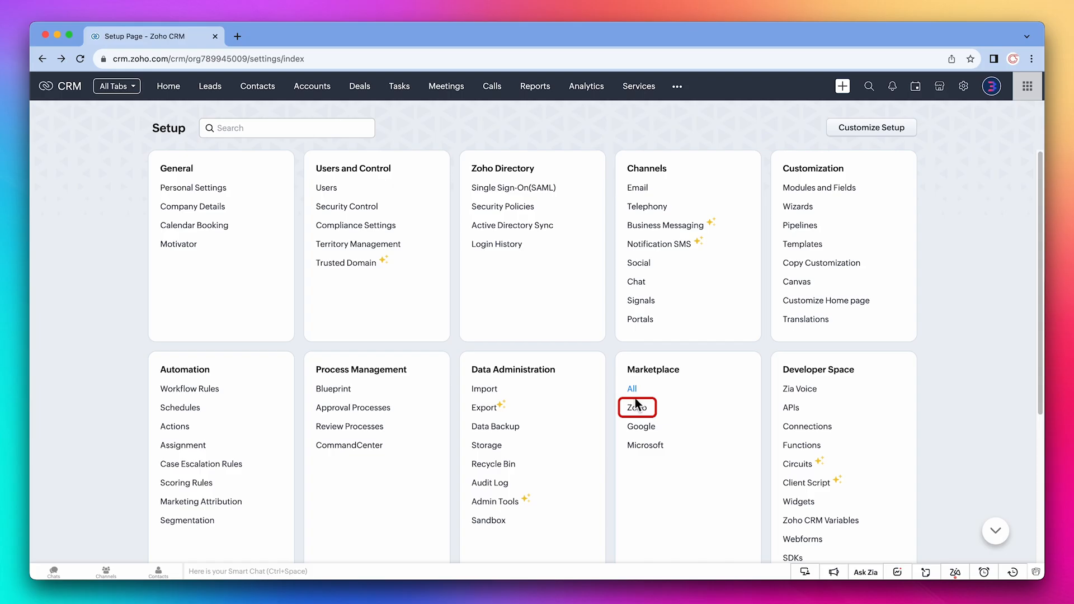
Install the Zoho Sign extension from the Zoho marketplace for admins only.
click(634, 407)
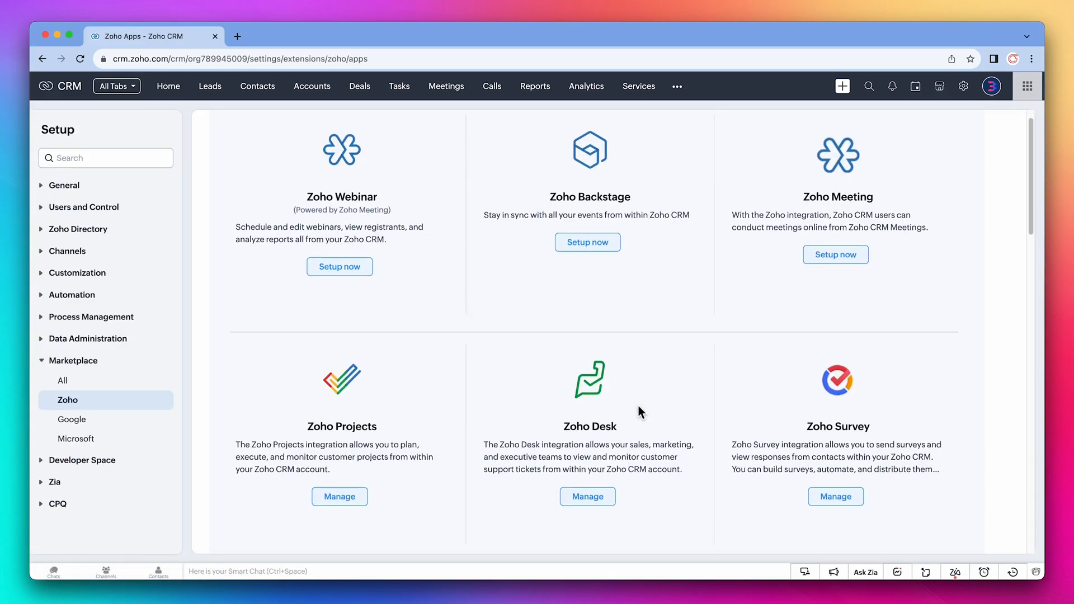
scroll(down, 3)
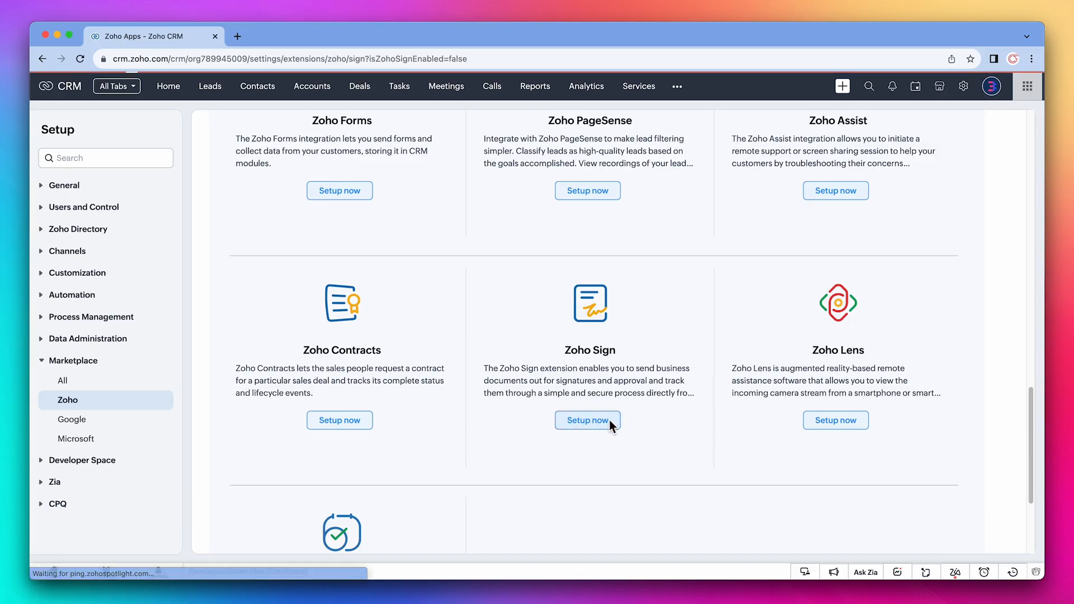
click(587, 420)
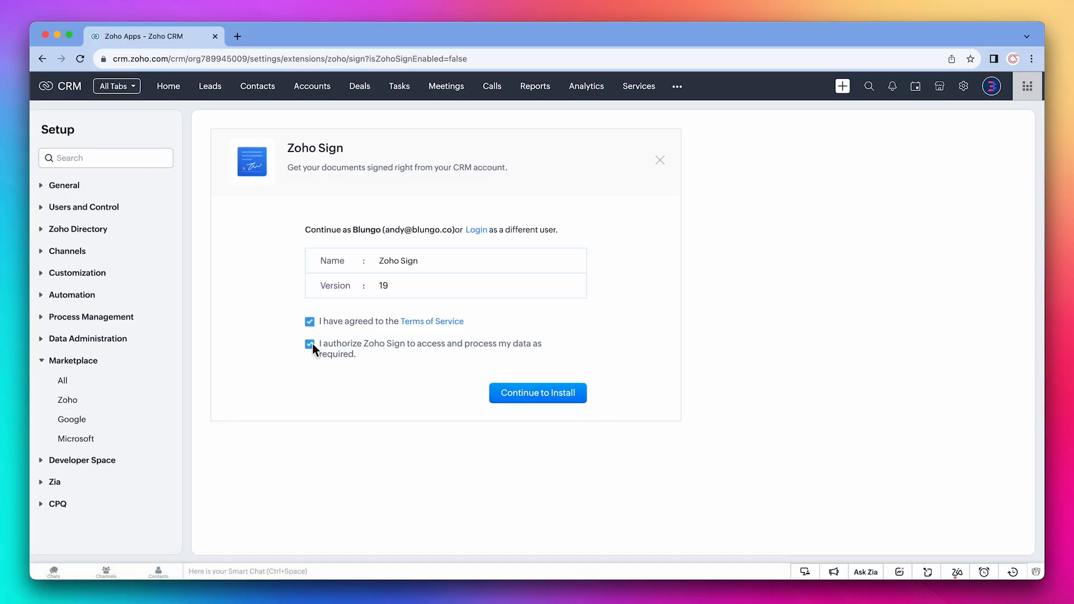
click(537, 393)
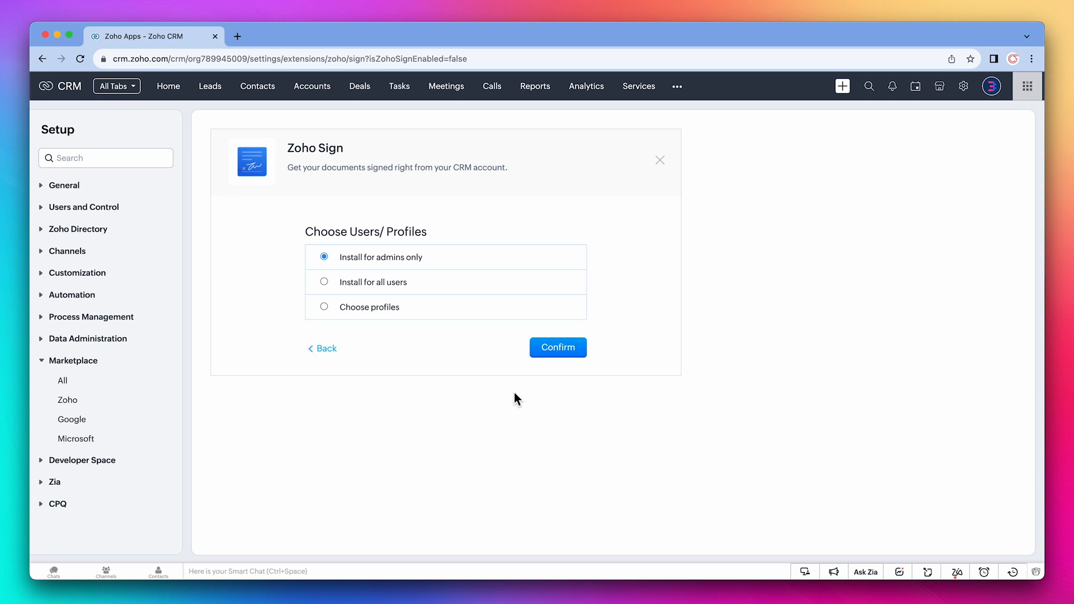
click(557, 347)
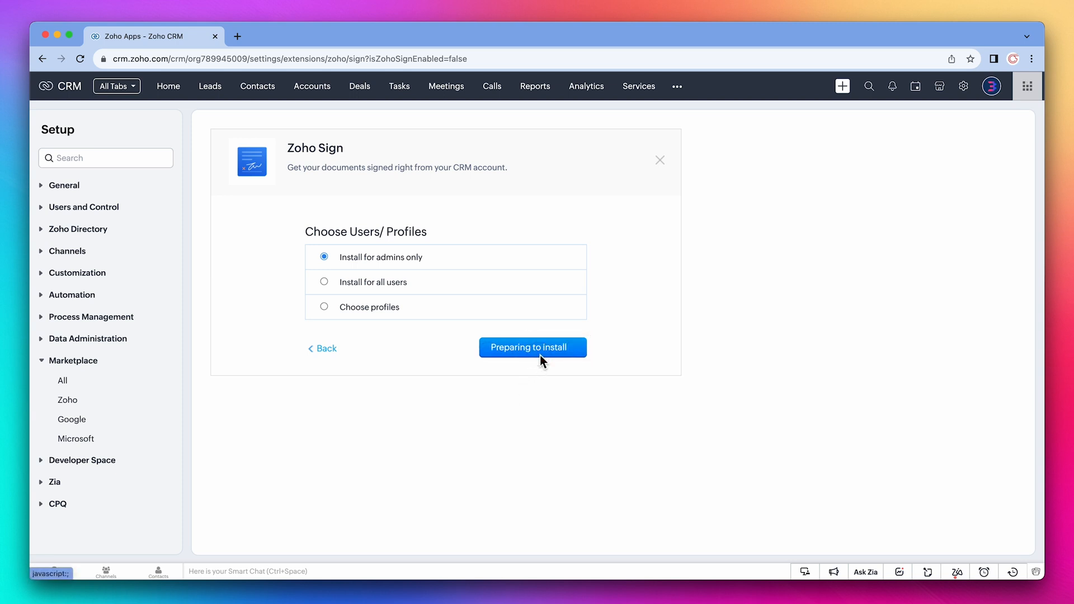
click(532, 347)
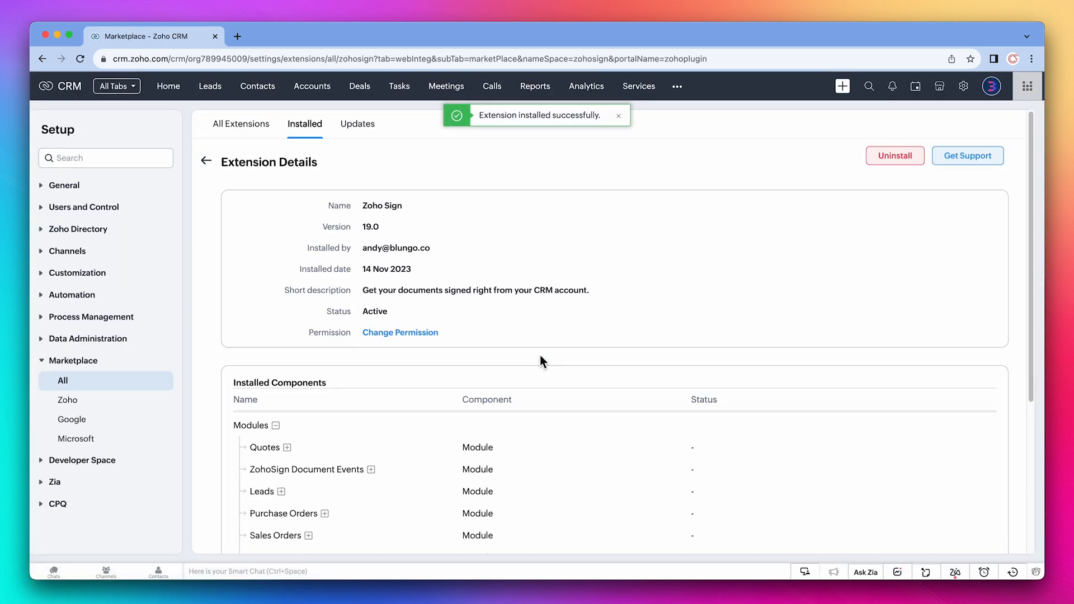
Scroll through the installed Zoho Sign components, then go to the Deals board.
click(617, 115)
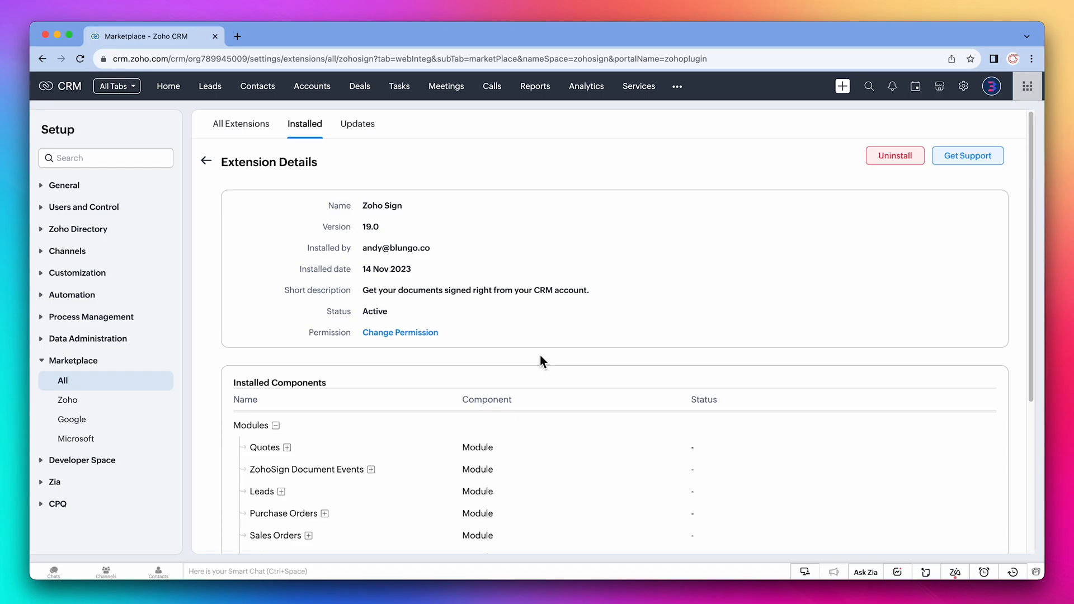
scroll(down, 3)
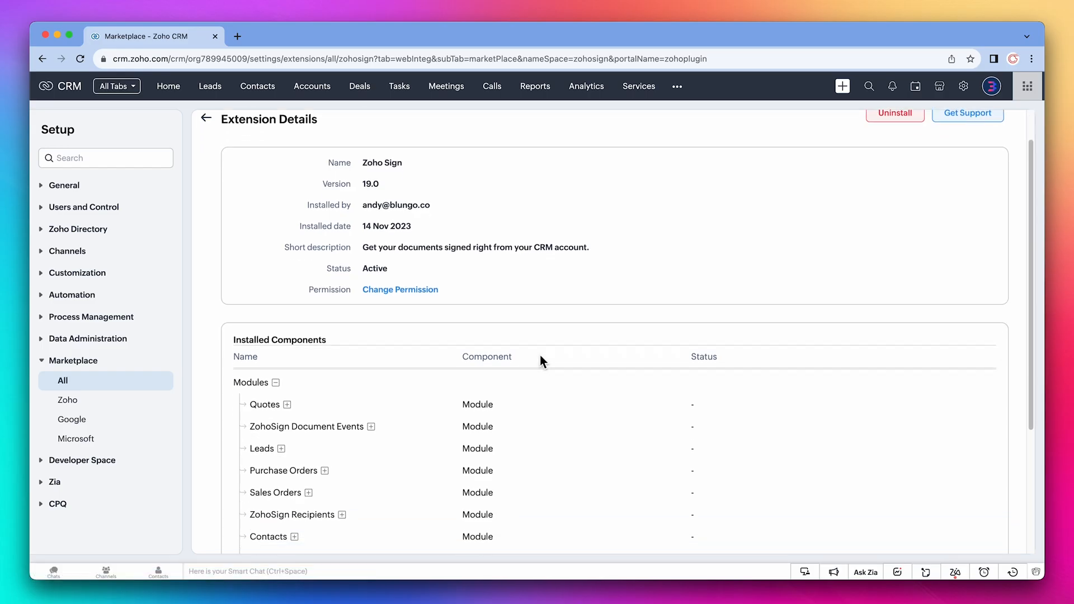
scroll(down, 3)
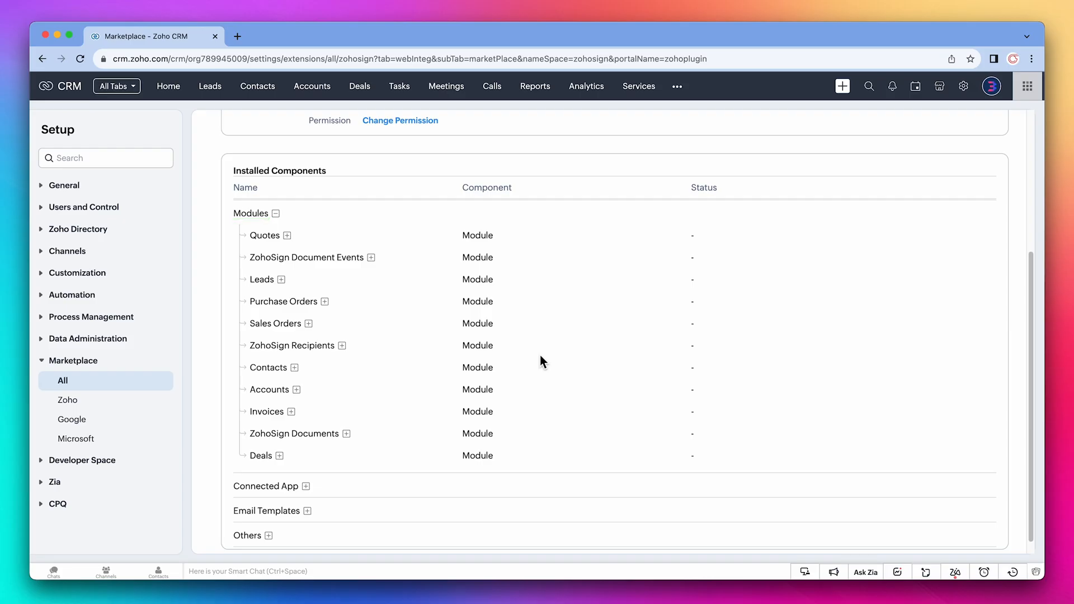
mouse_move(480, 277)
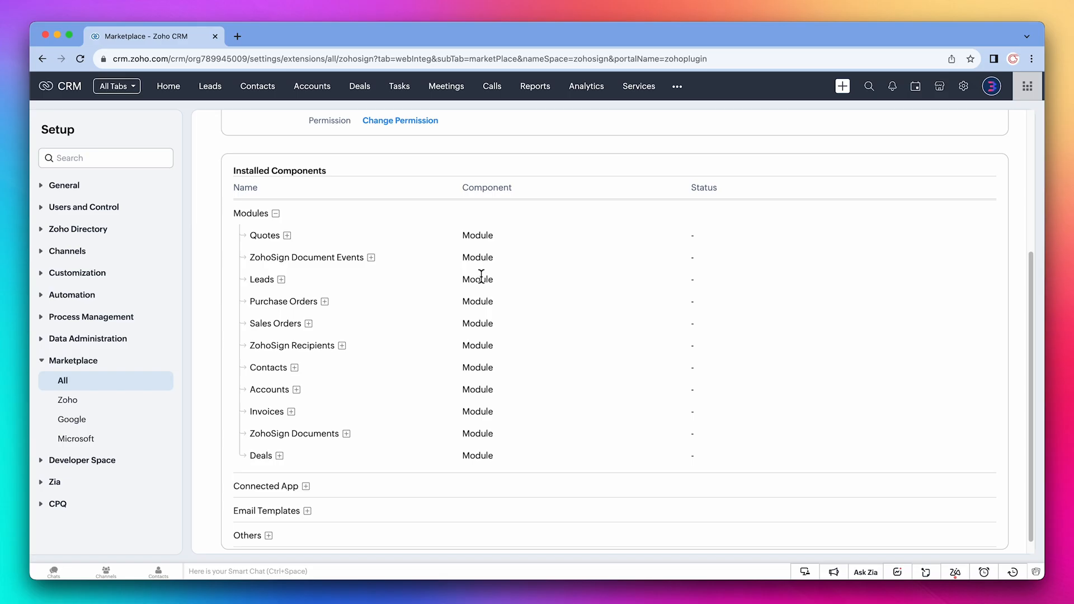
click(359, 86)
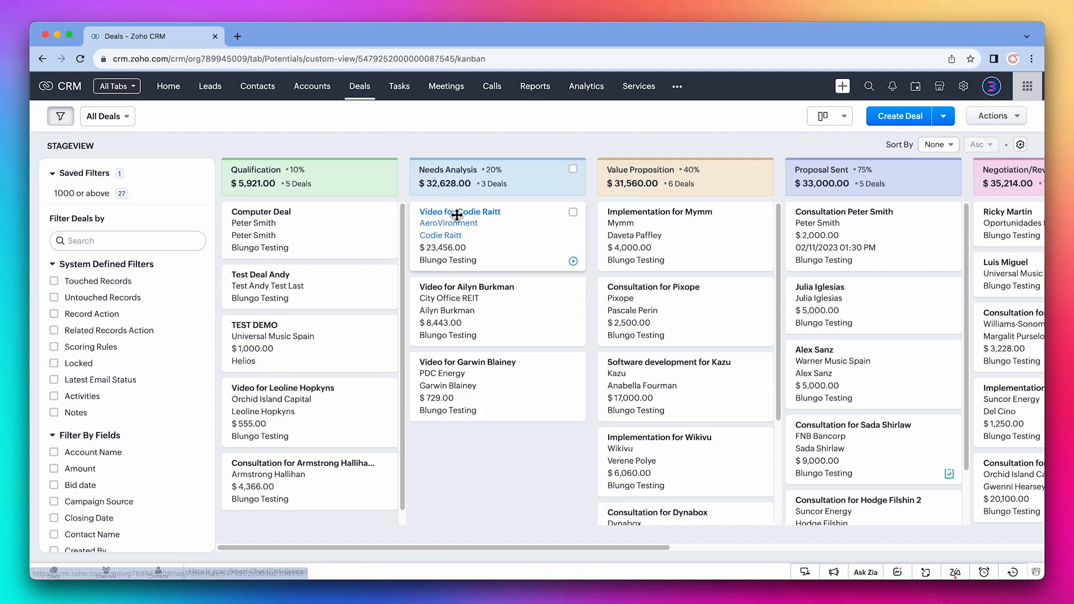
click(459, 212)
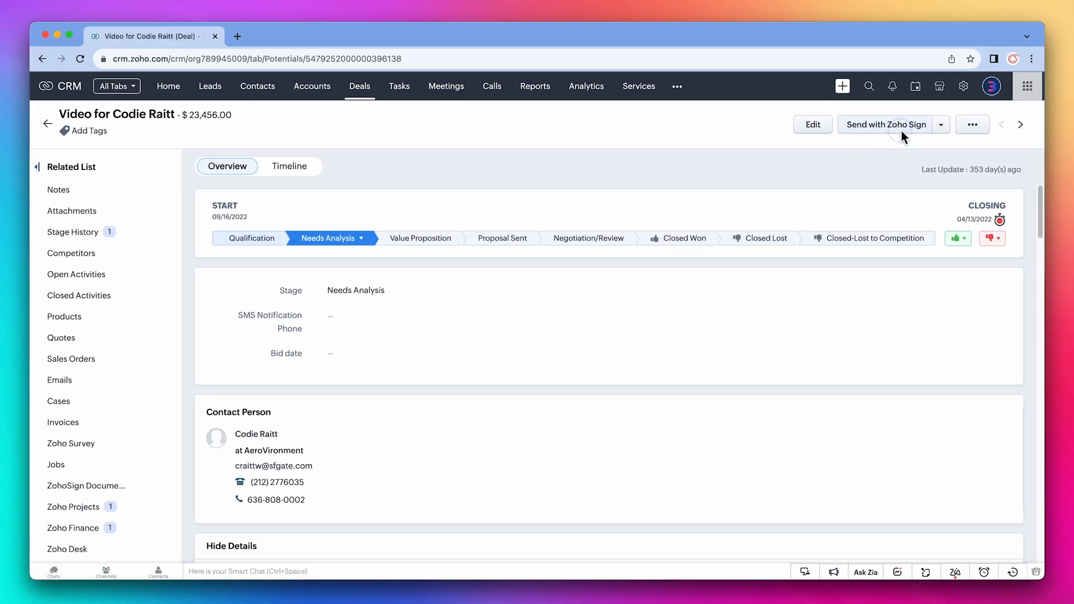
click(885, 124)
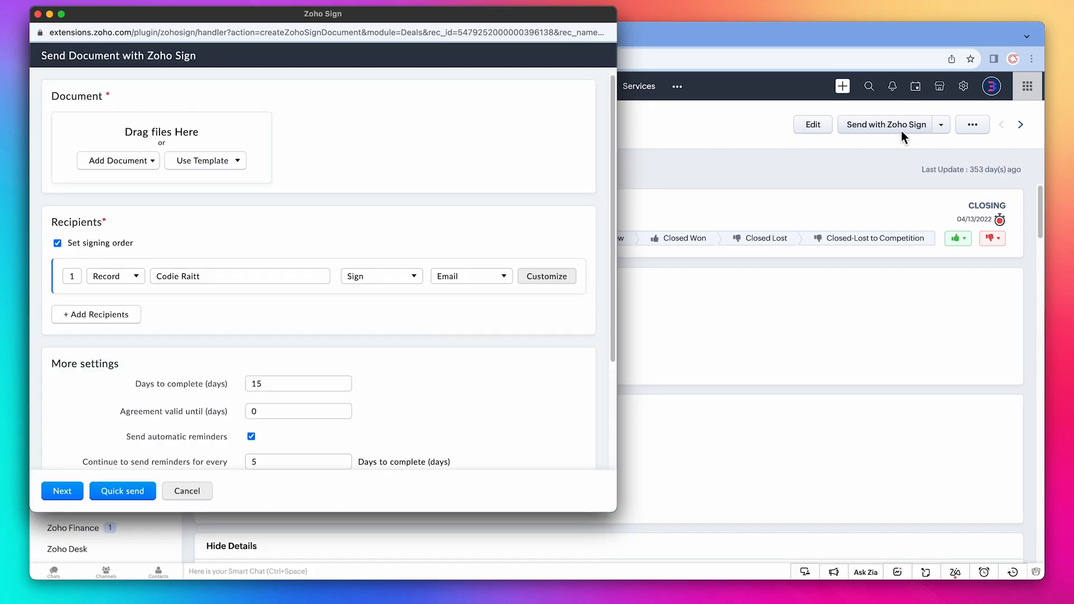
mouse_move(475, 160)
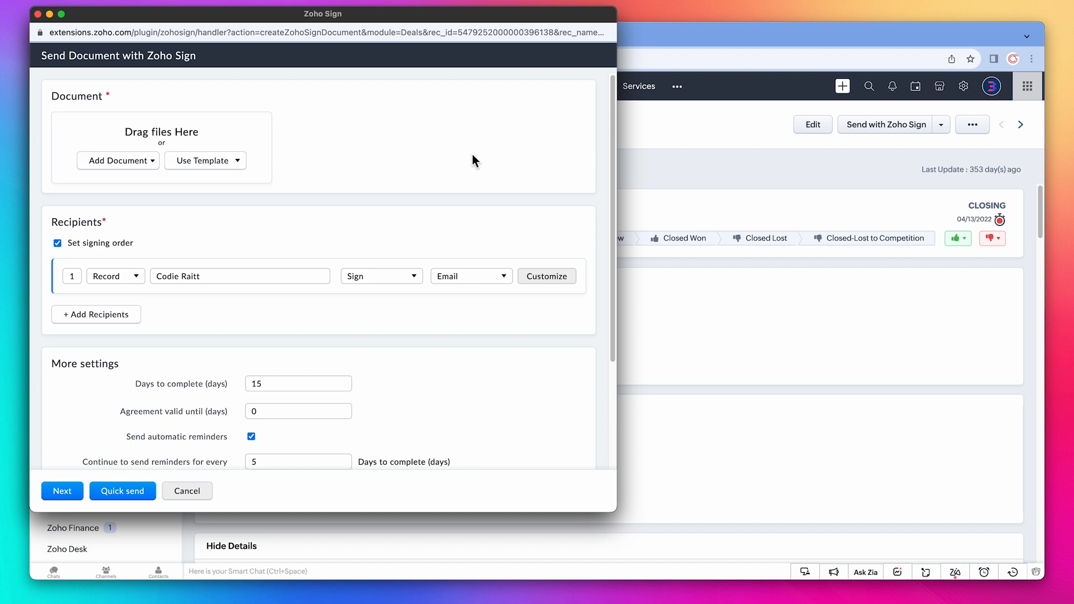
click(202, 161)
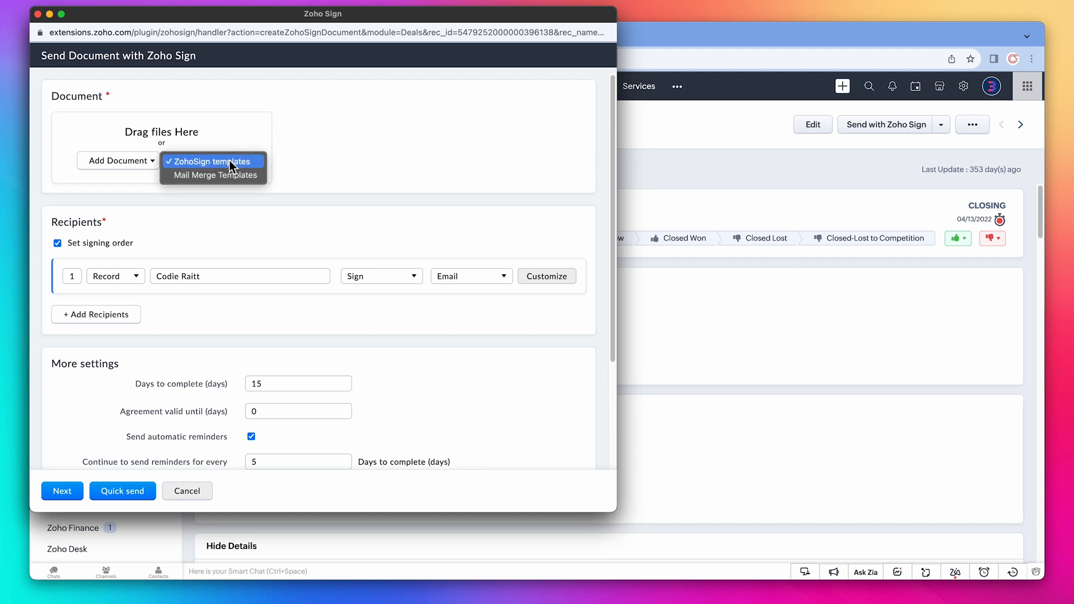
click(212, 161)
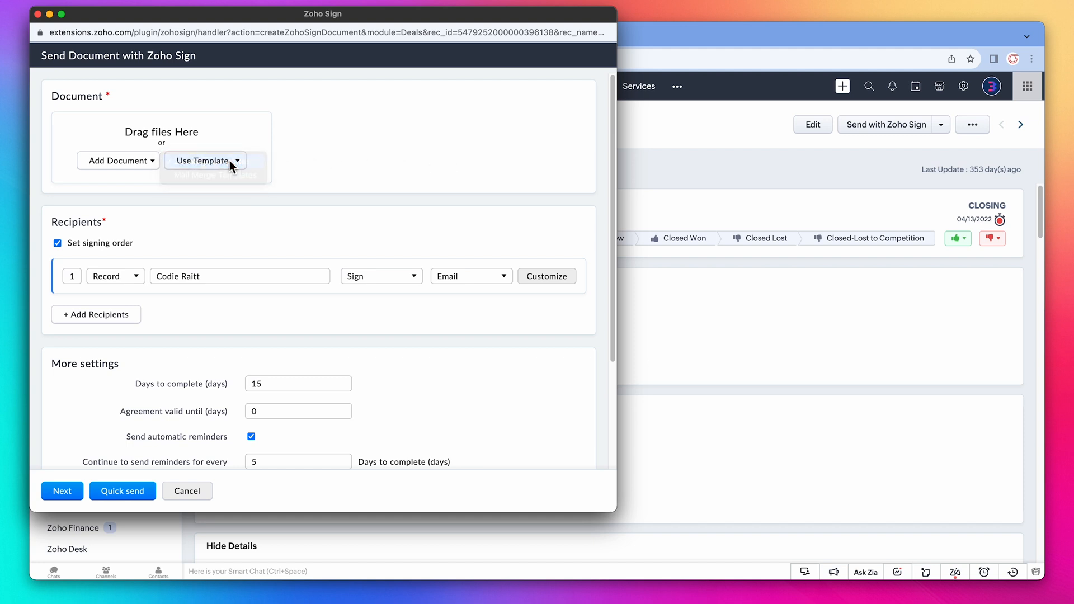
click(201, 160)
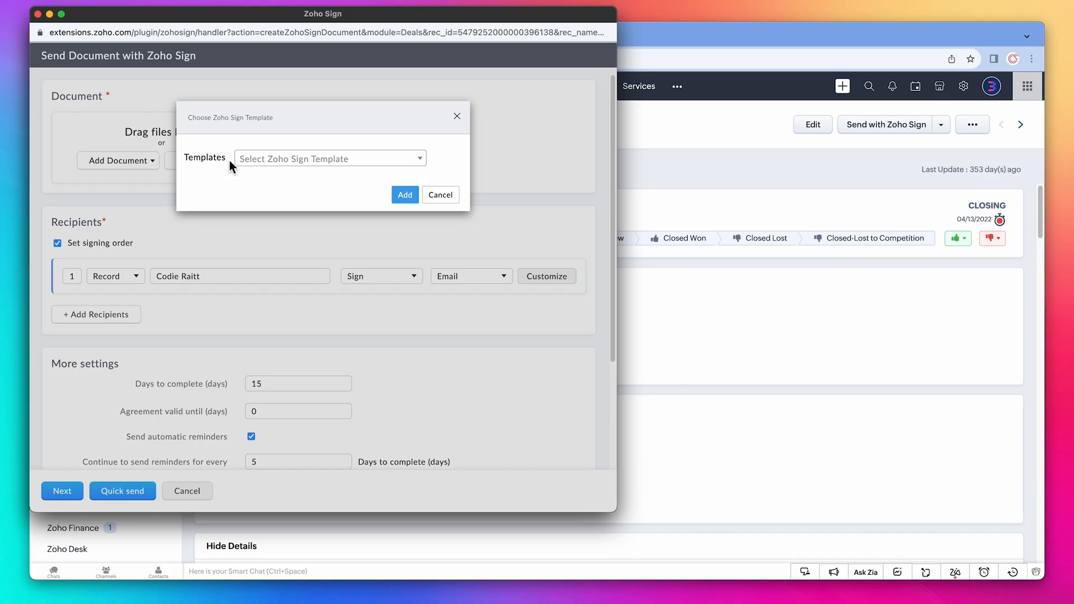
click(329, 158)
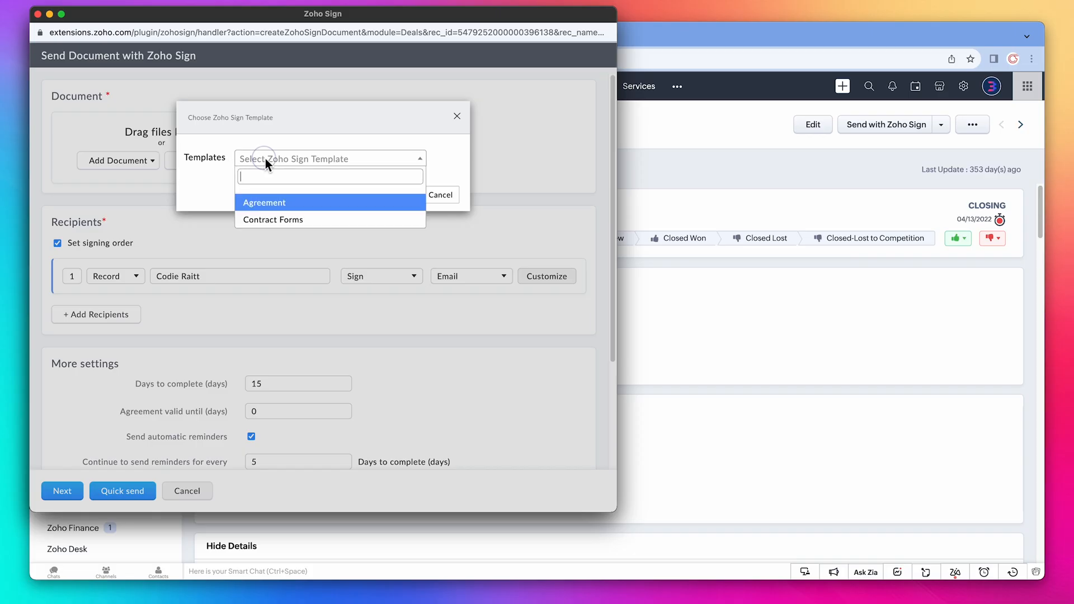
mouse_move(273, 210)
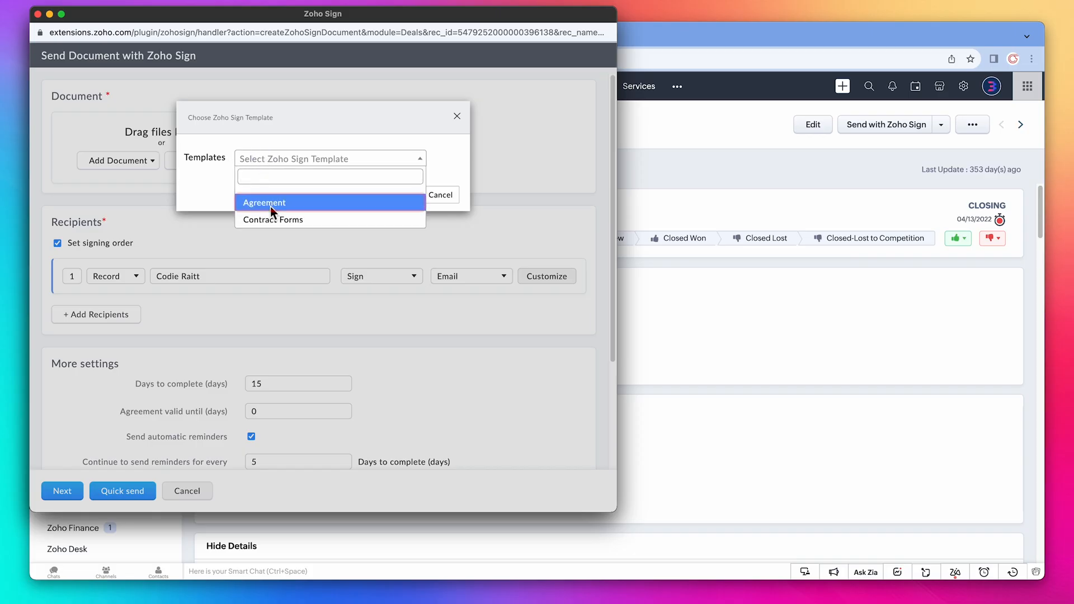
click(264, 202)
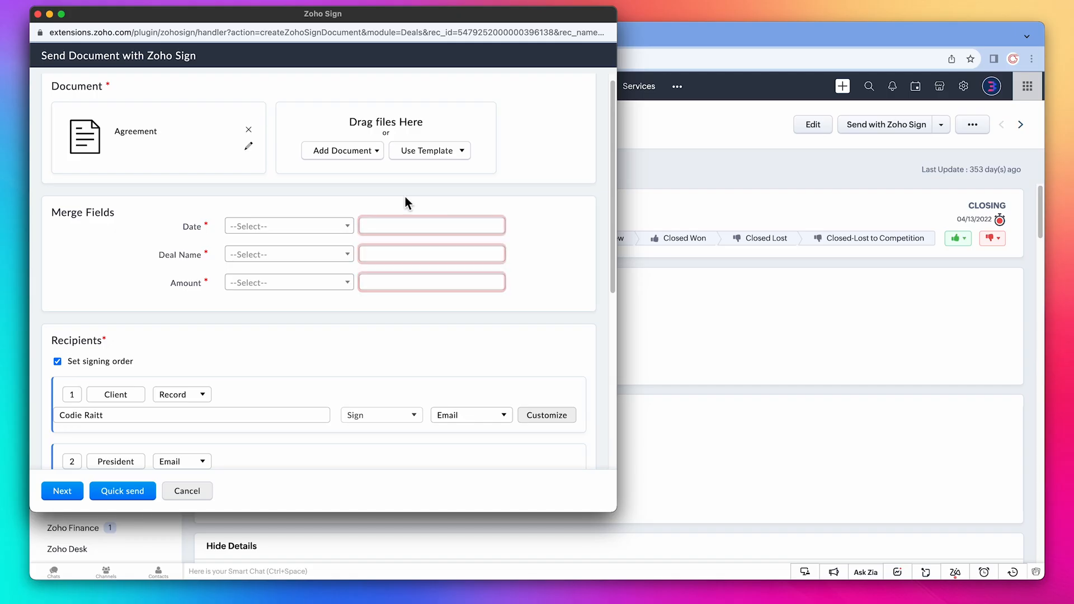
Map Date to Created Time, Deal Name to Deal Name, and Amount to Amount.
click(287, 225)
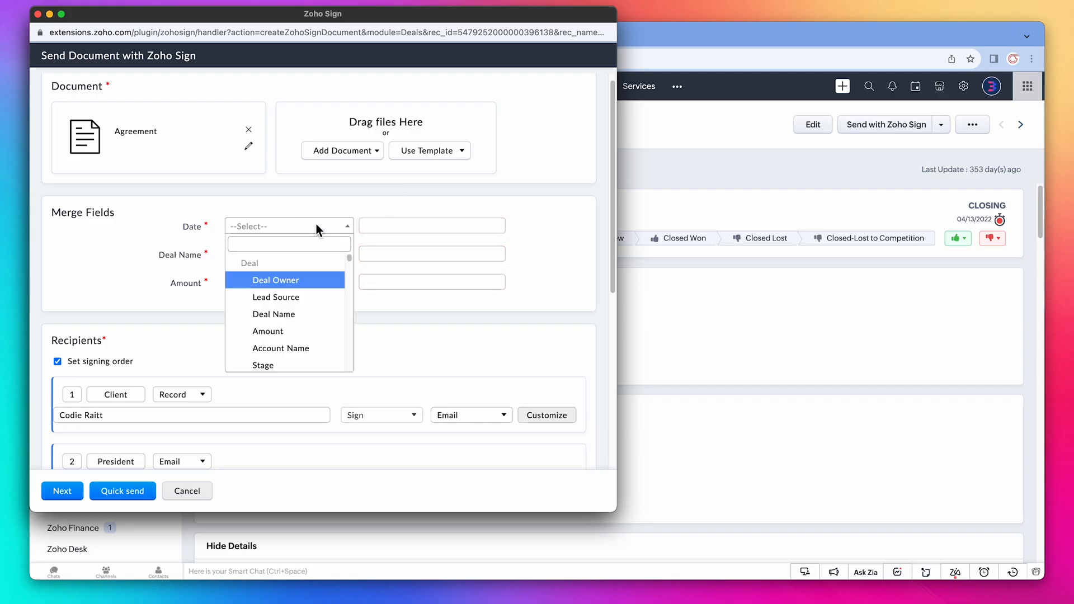
text(cre)
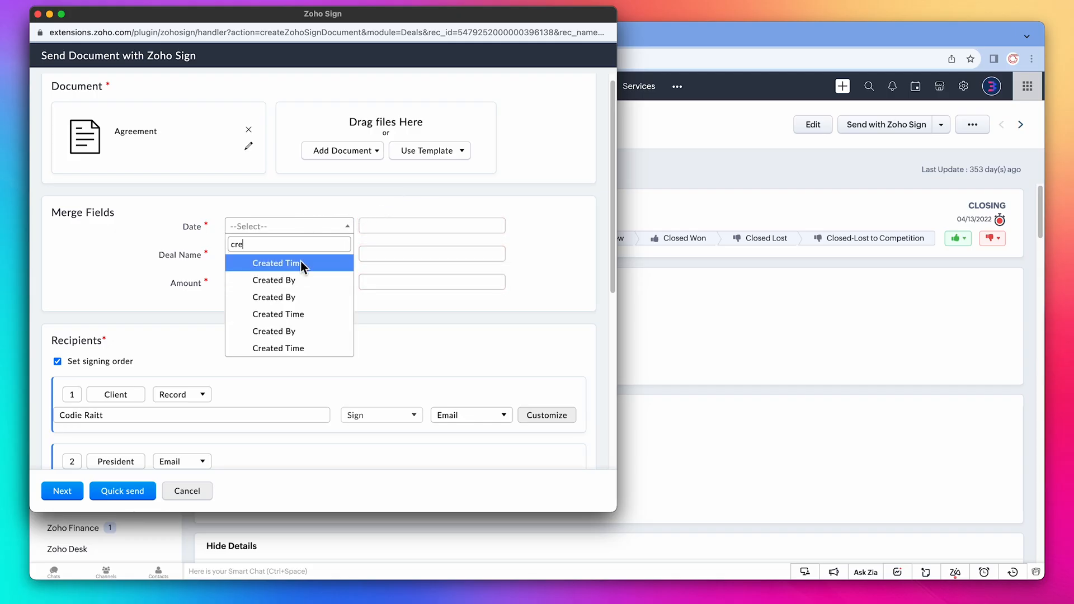
click(275, 263)
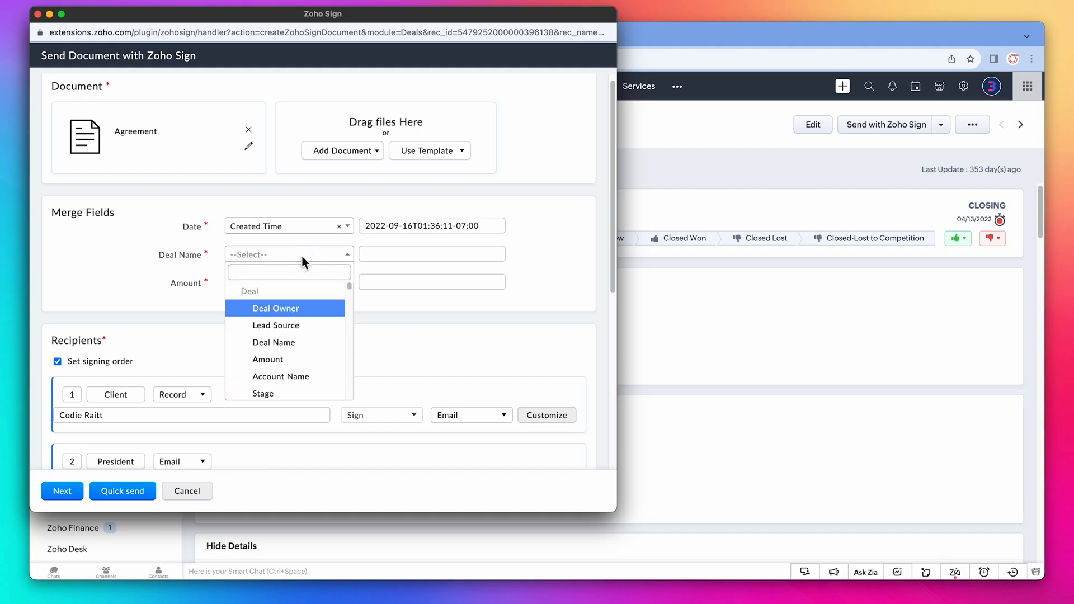
click(273, 342)
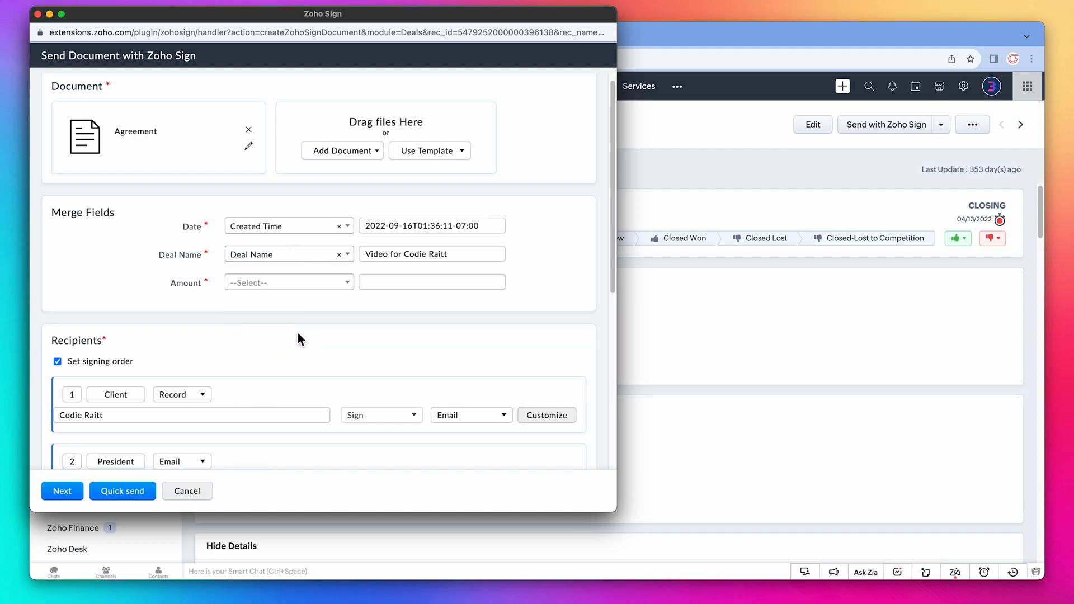
click(287, 282)
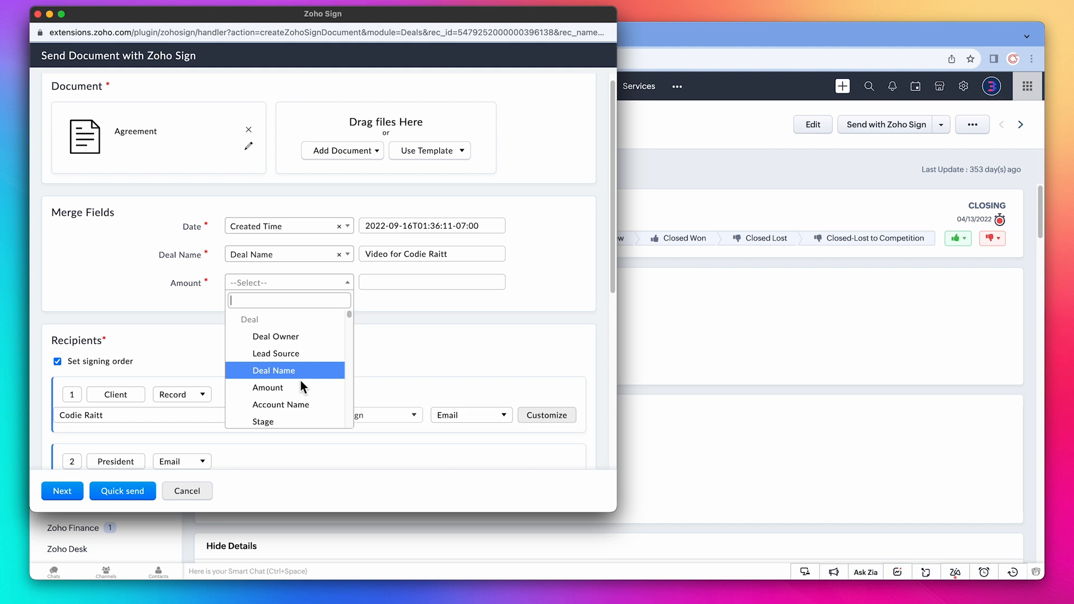
click(267, 388)
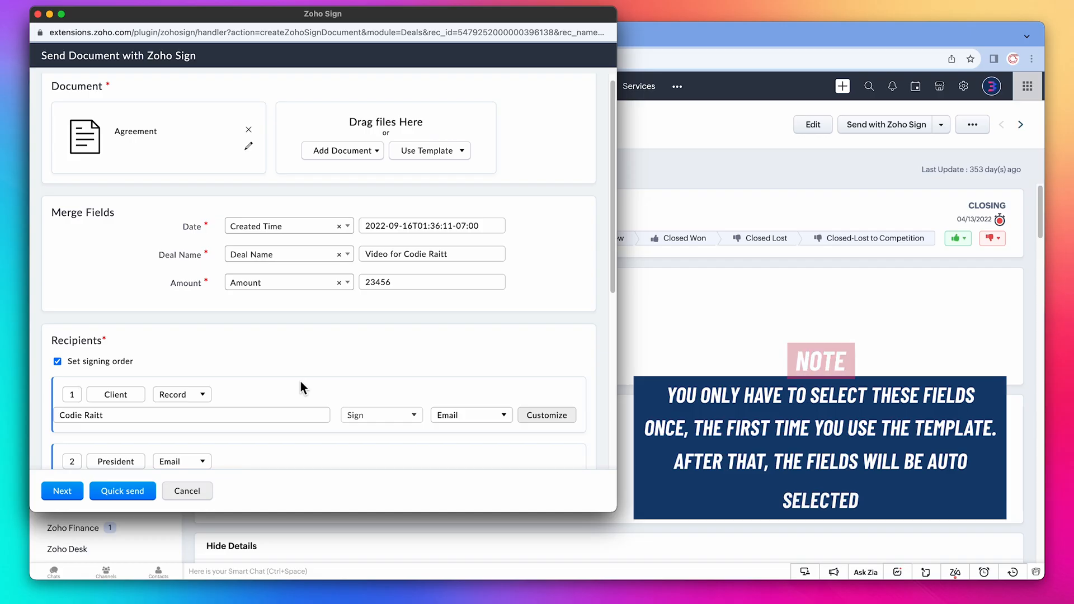
Review the recipients and reminder settings of the signing request.
scroll(down, 3)
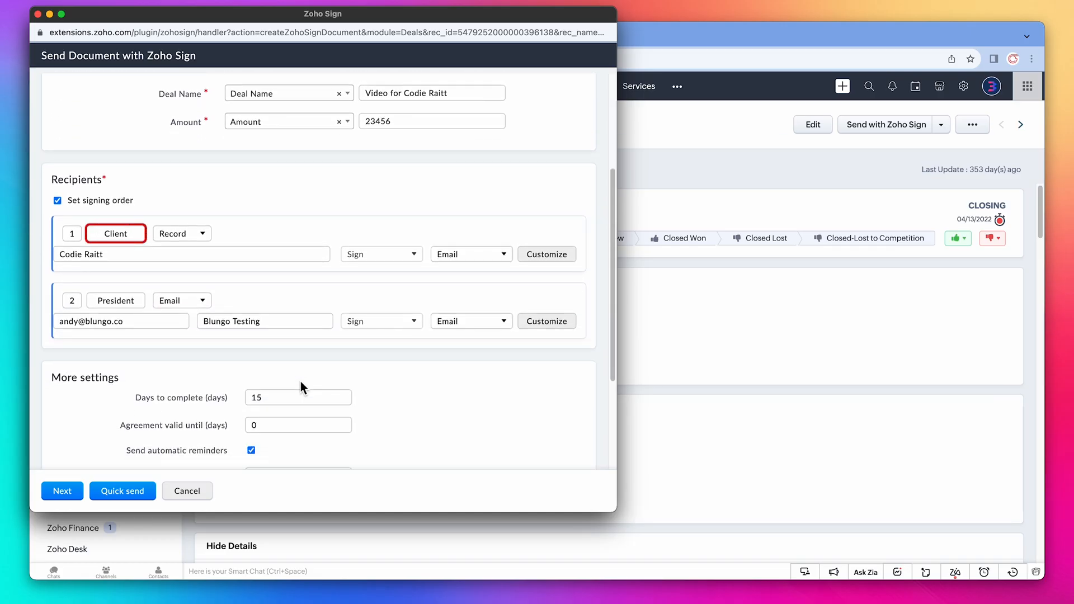
click(116, 300)
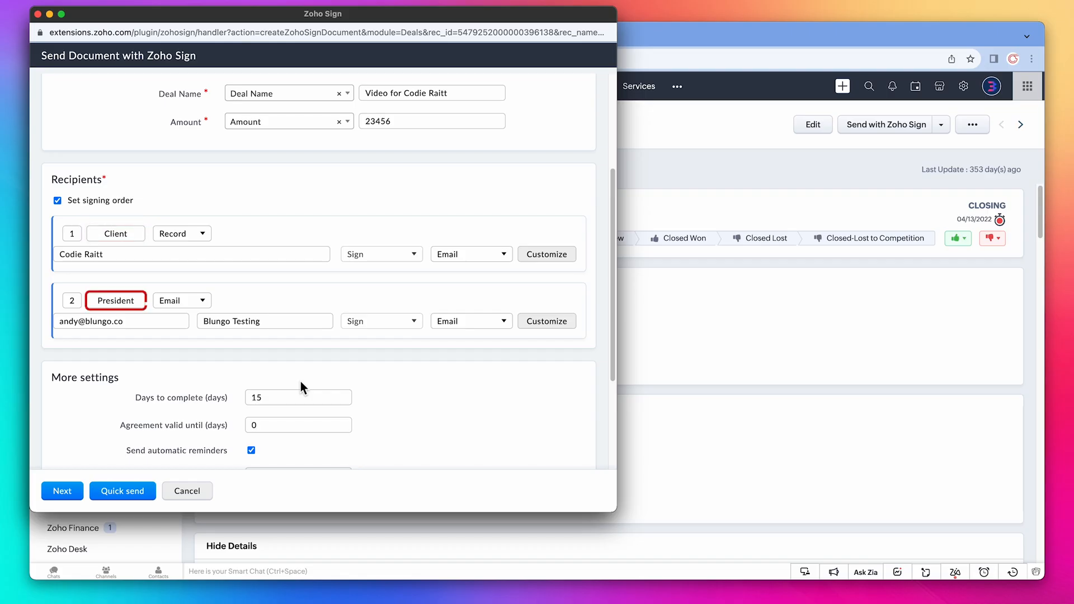
scroll(down, 3)
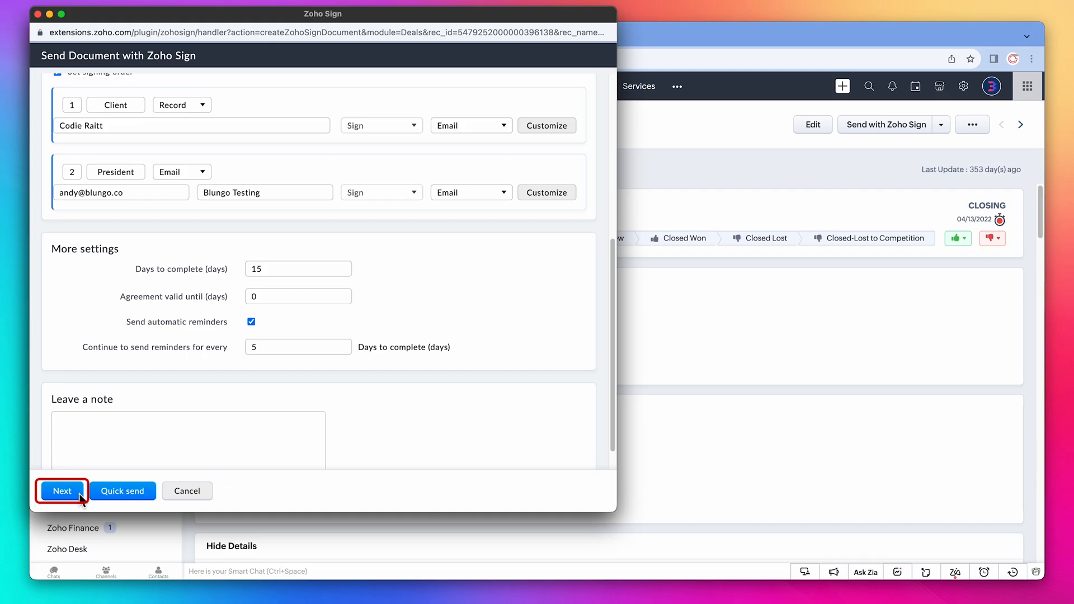
Continue to the Zoho Sign viewer and review the prefilled and signature fields.
click(62, 491)
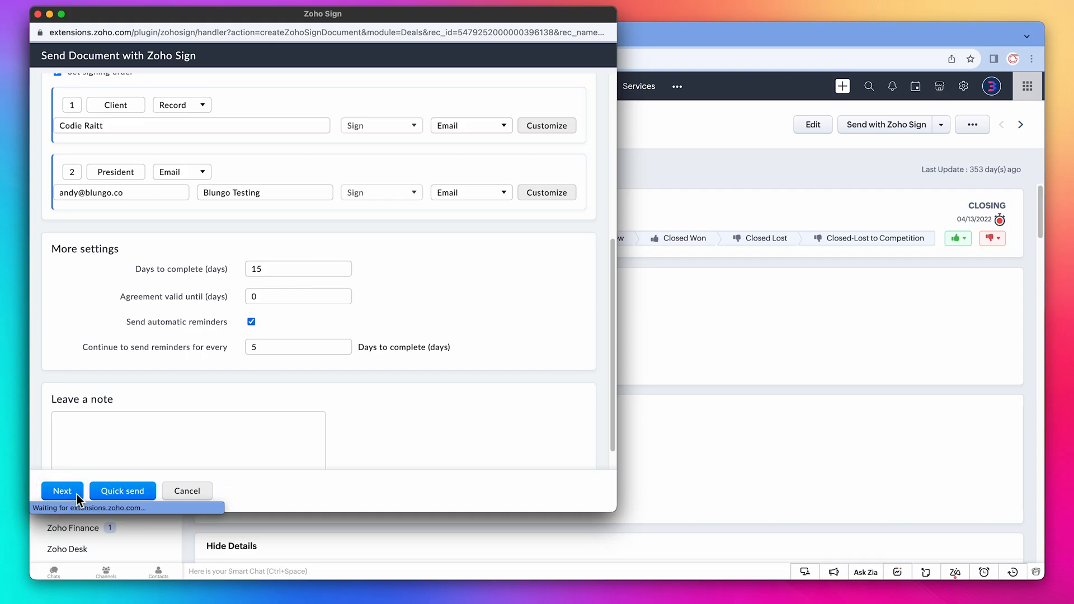
click(62, 491)
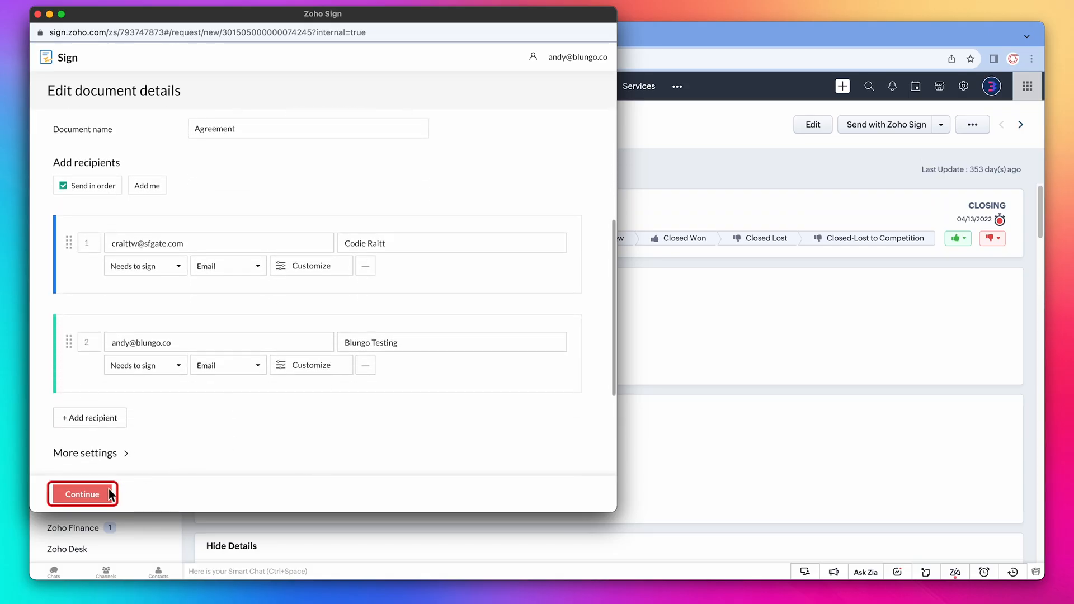
click(82, 494)
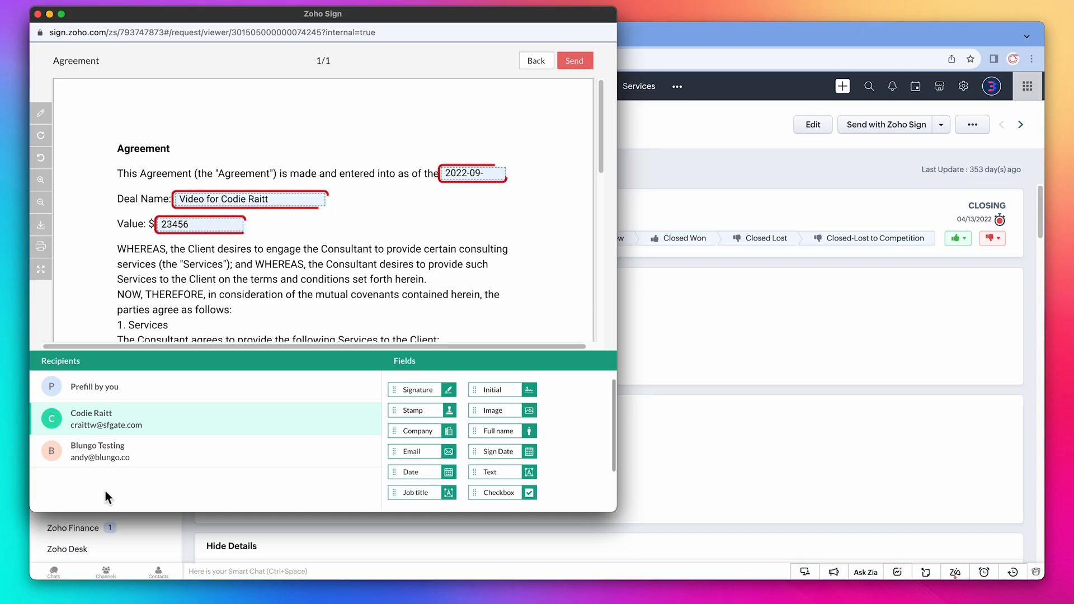
click(472, 174)
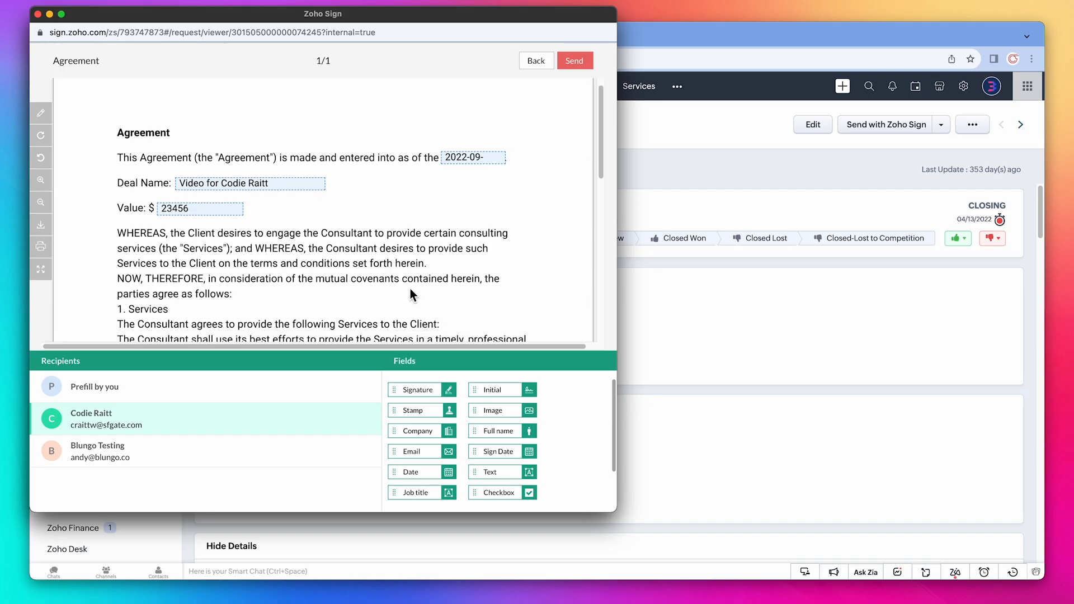
scroll(down, 3)
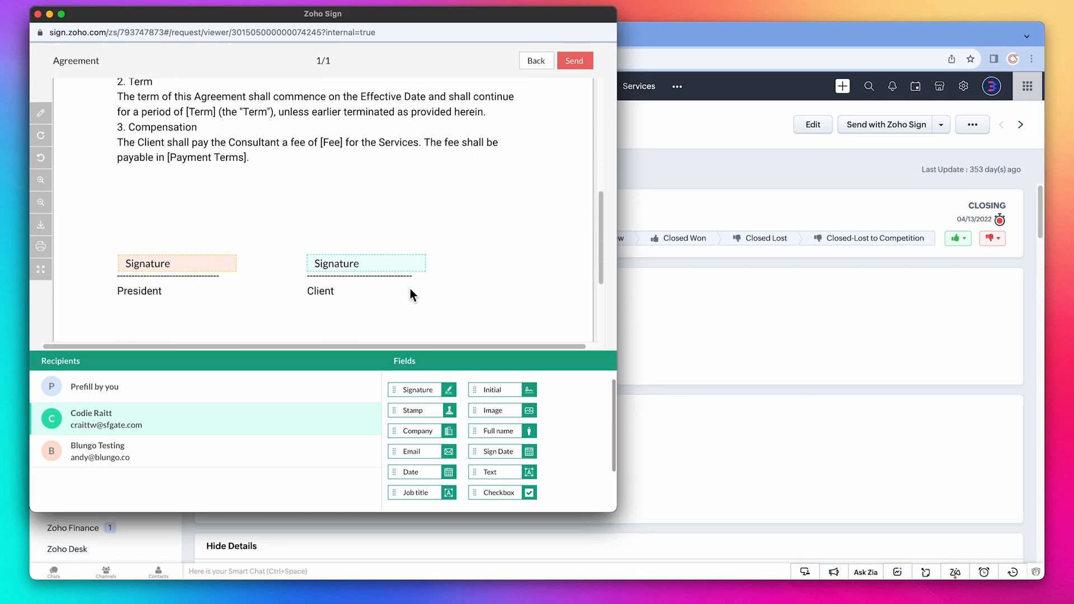
click(96, 451)
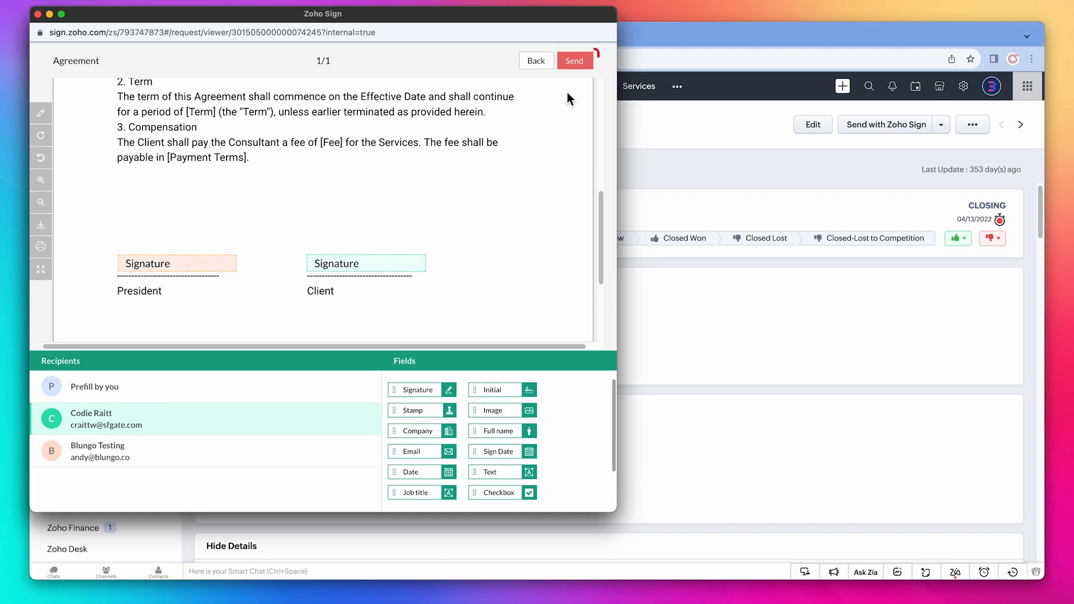
Send the Agreement to both recipients and confirm the field counts.
click(574, 60)
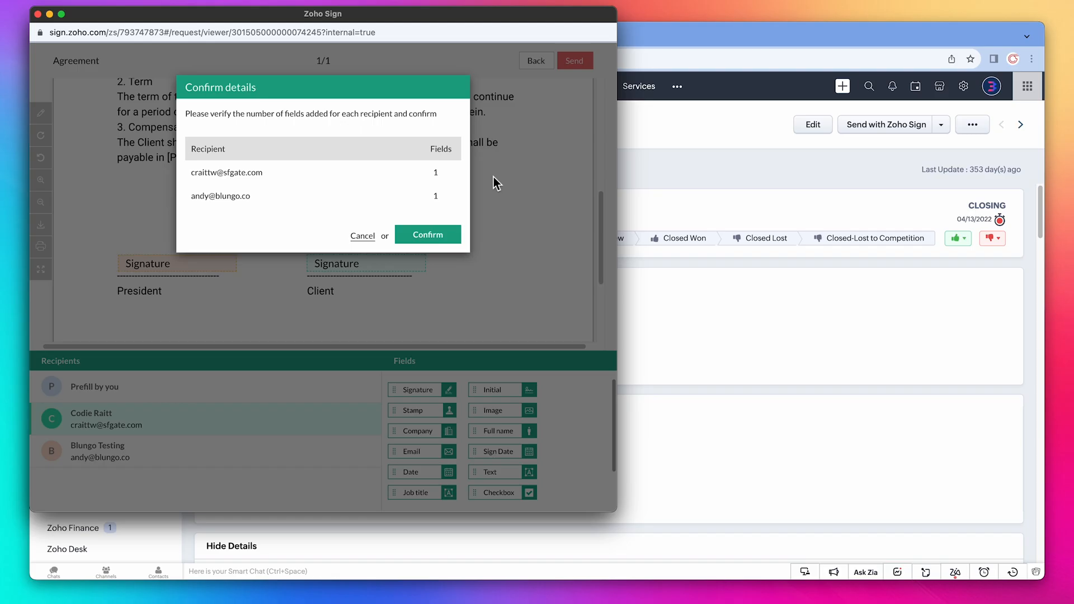
click(427, 234)
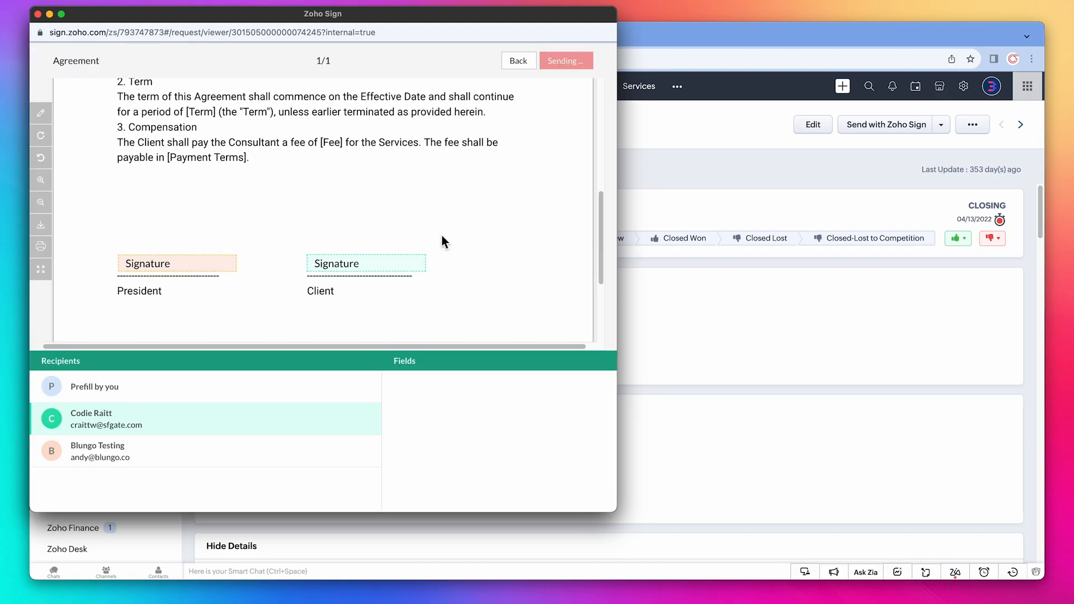
click(565, 60)
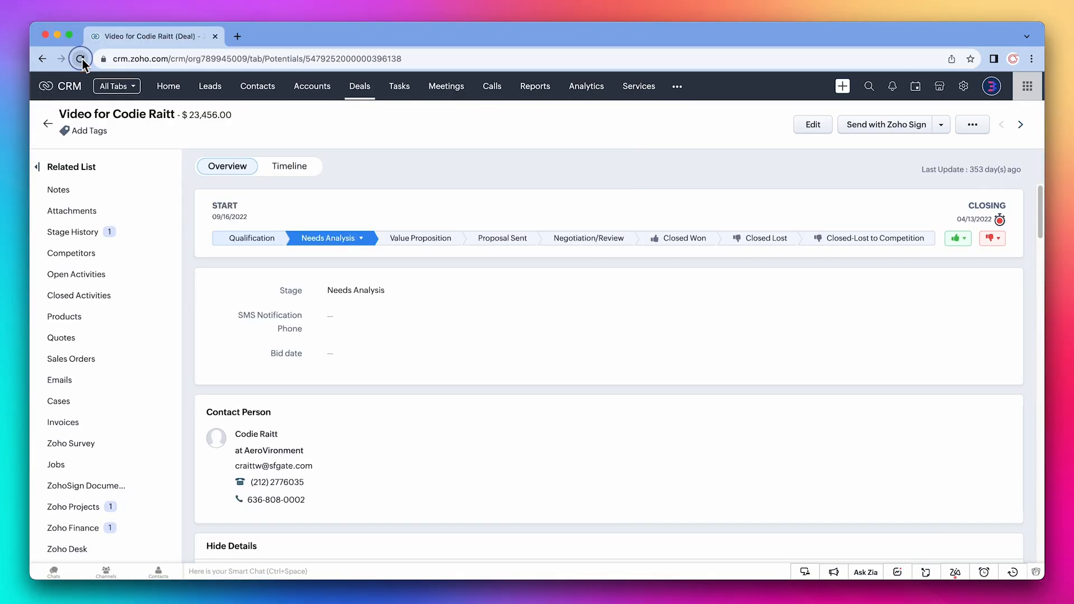
Add Created By and Created Time columns to the deal's ZohoSign Documents list.
click(80, 59)
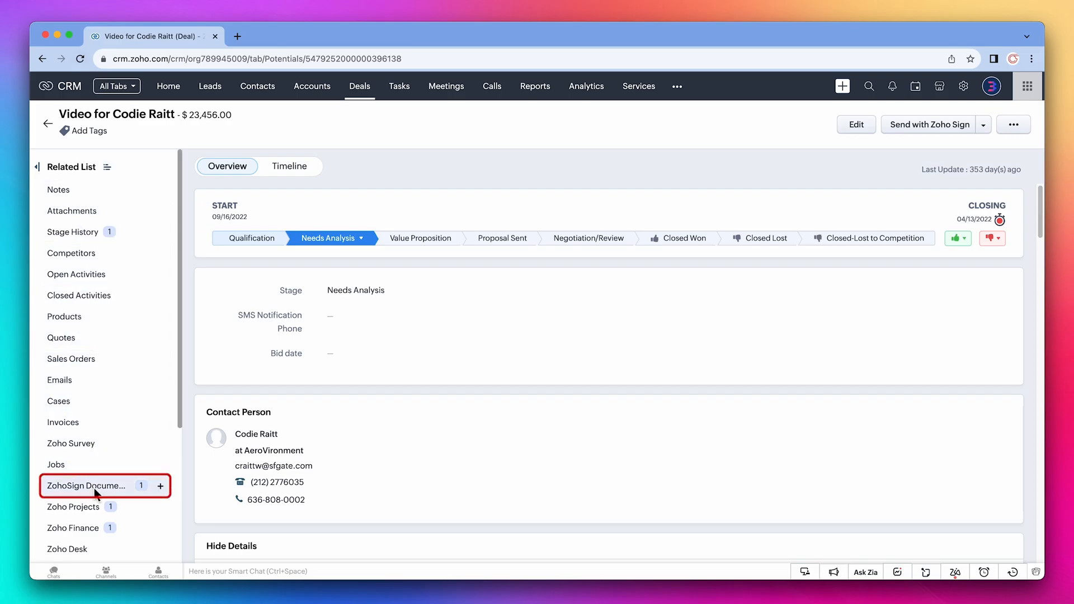
click(85, 485)
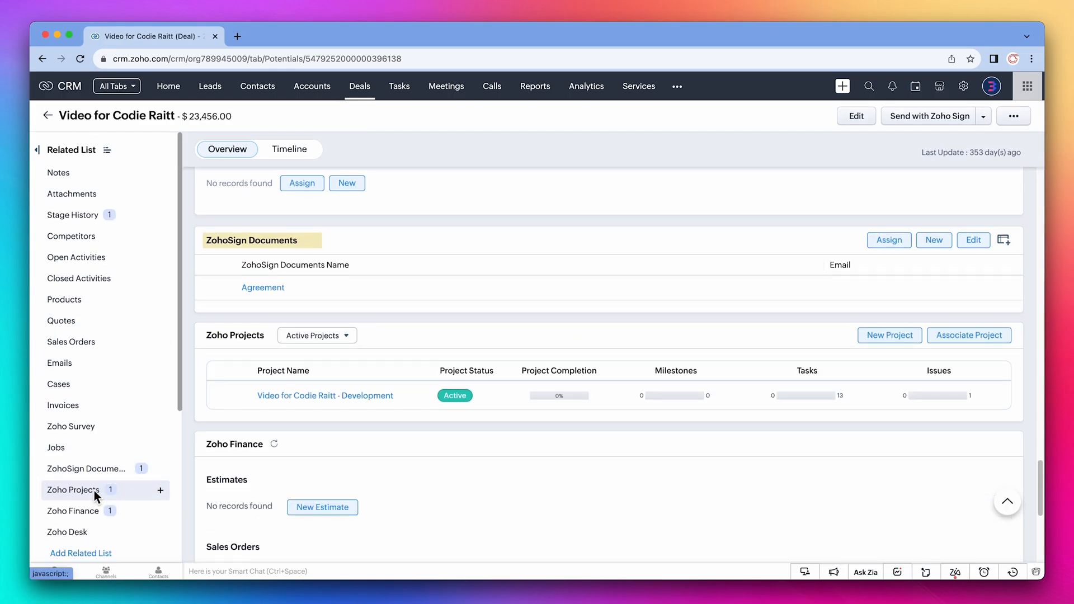
click(263, 286)
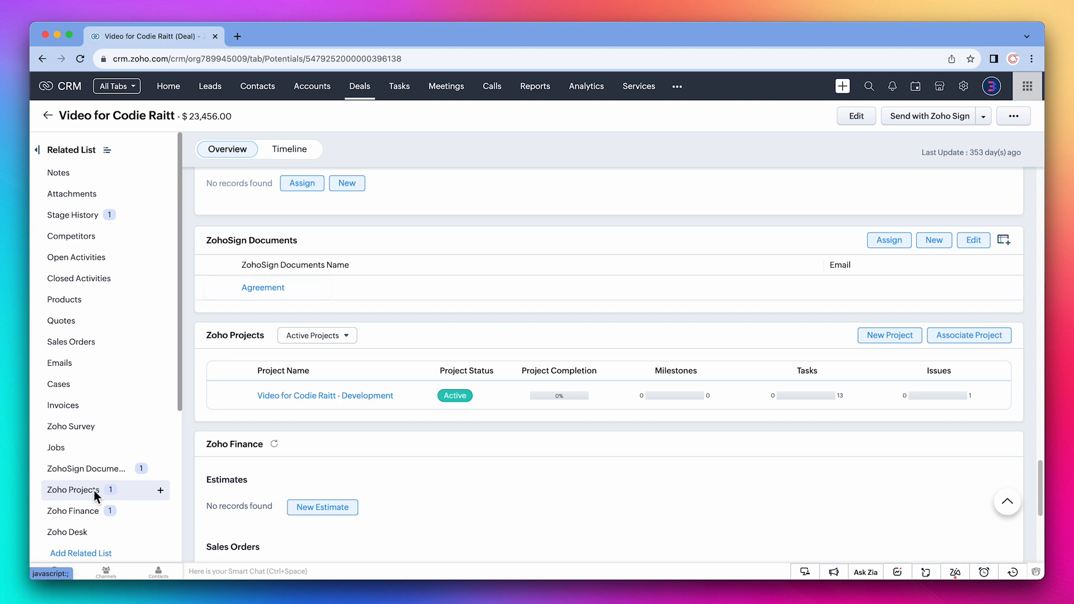
mouse_move(982, 263)
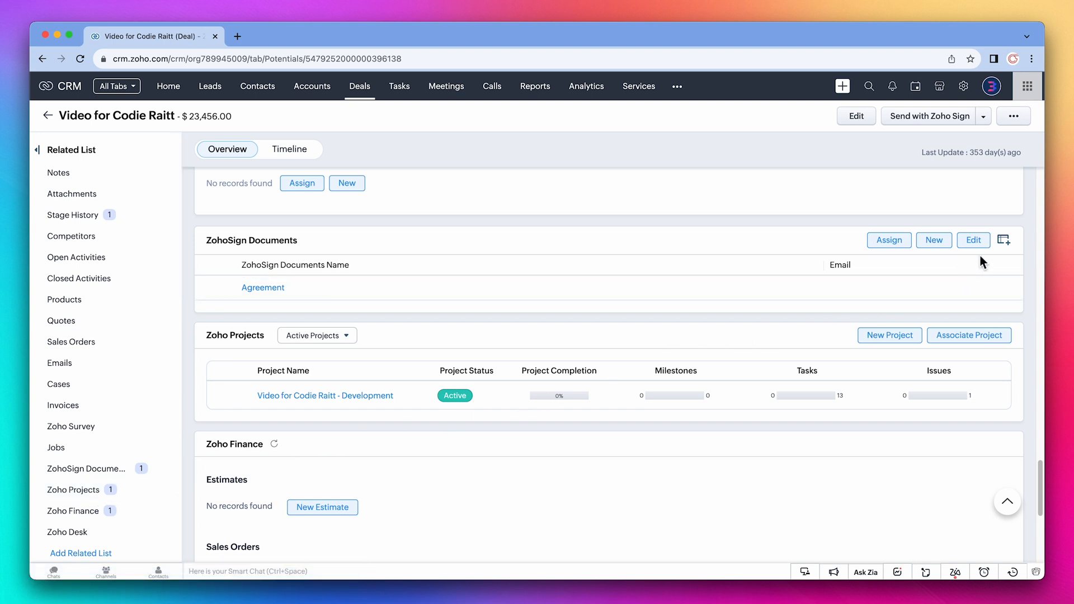
click(1004, 240)
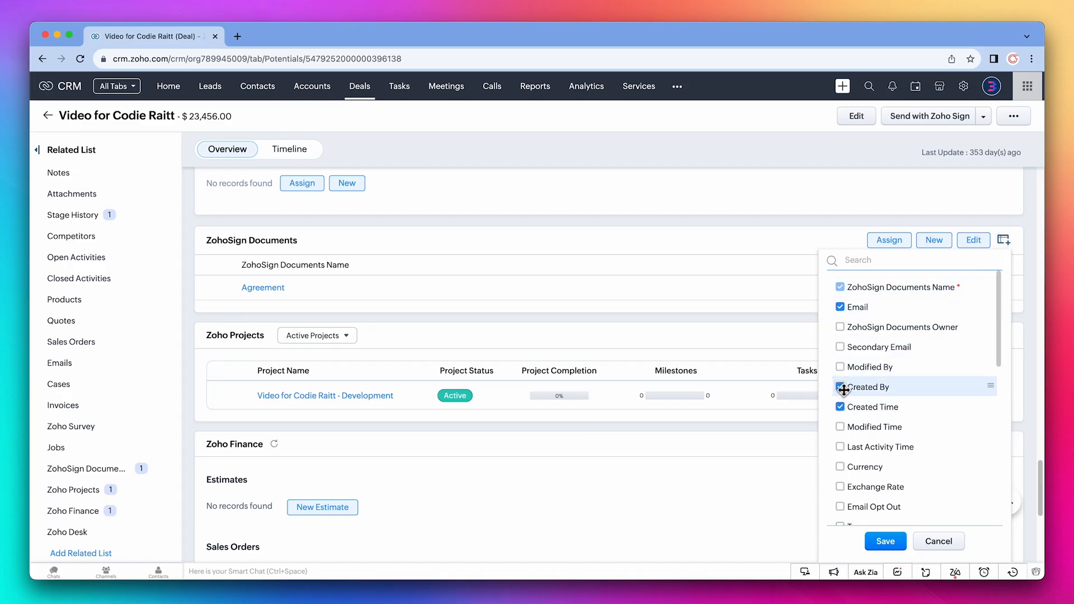
click(884, 540)
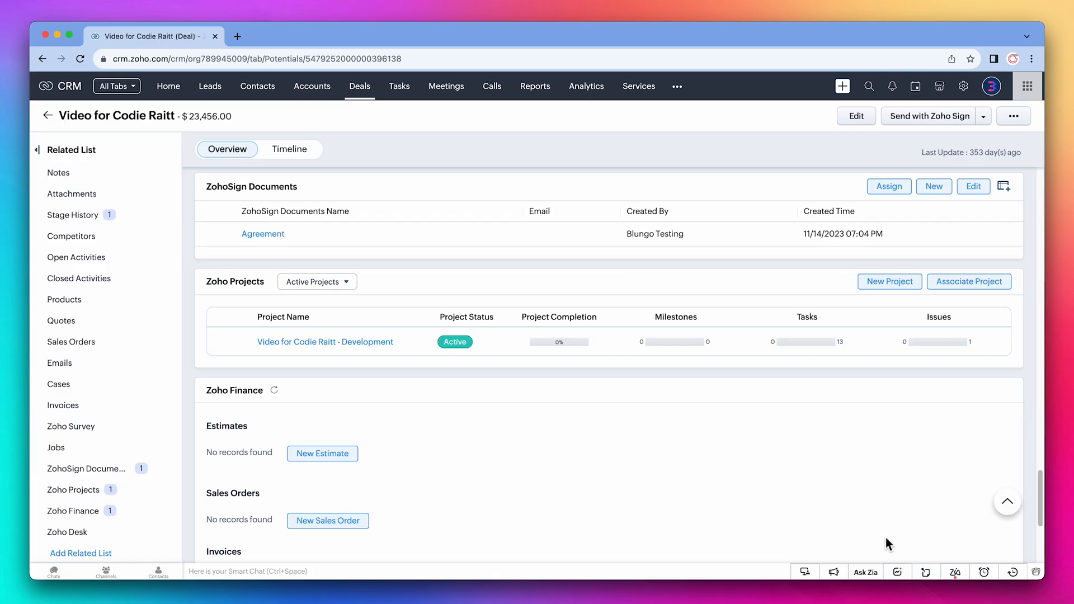
mouse_move(963, 86)
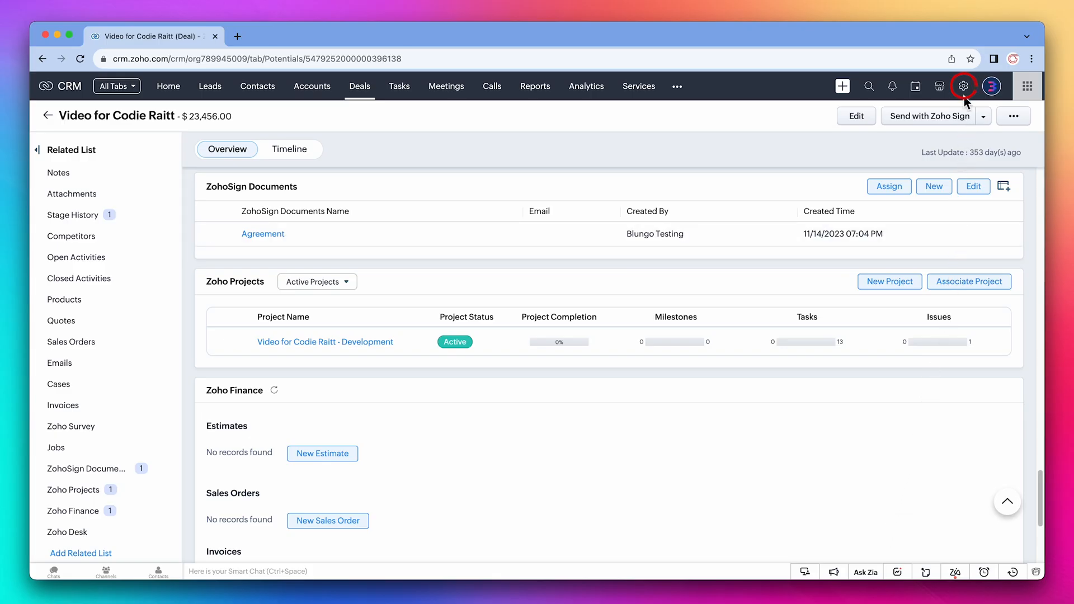
click(963, 85)
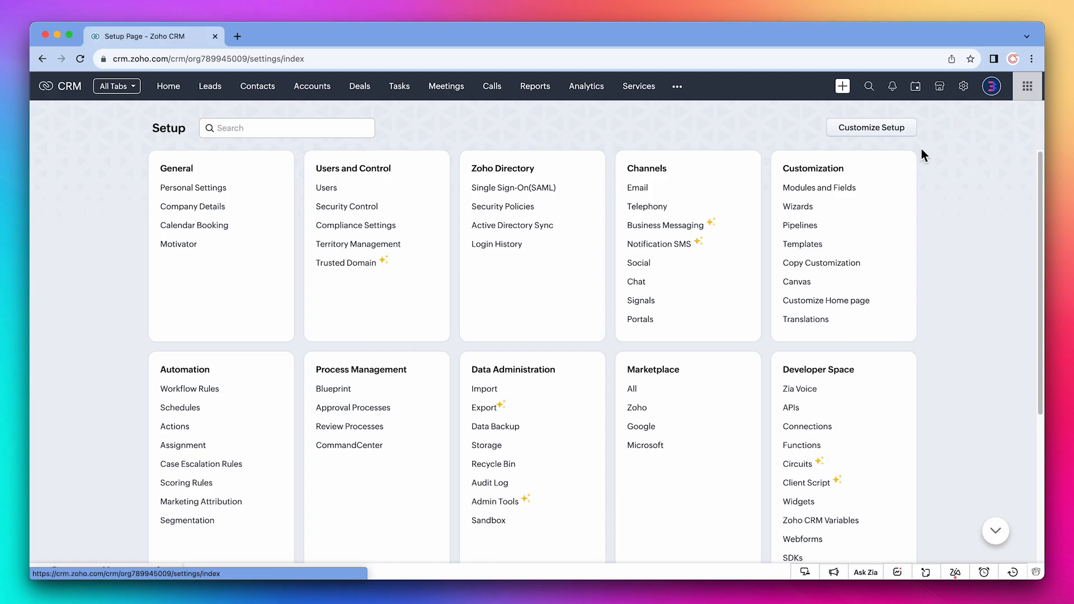
Open Proposal.zdoc from the Mail Merge templates for editing in Zoho Writer.
click(802, 244)
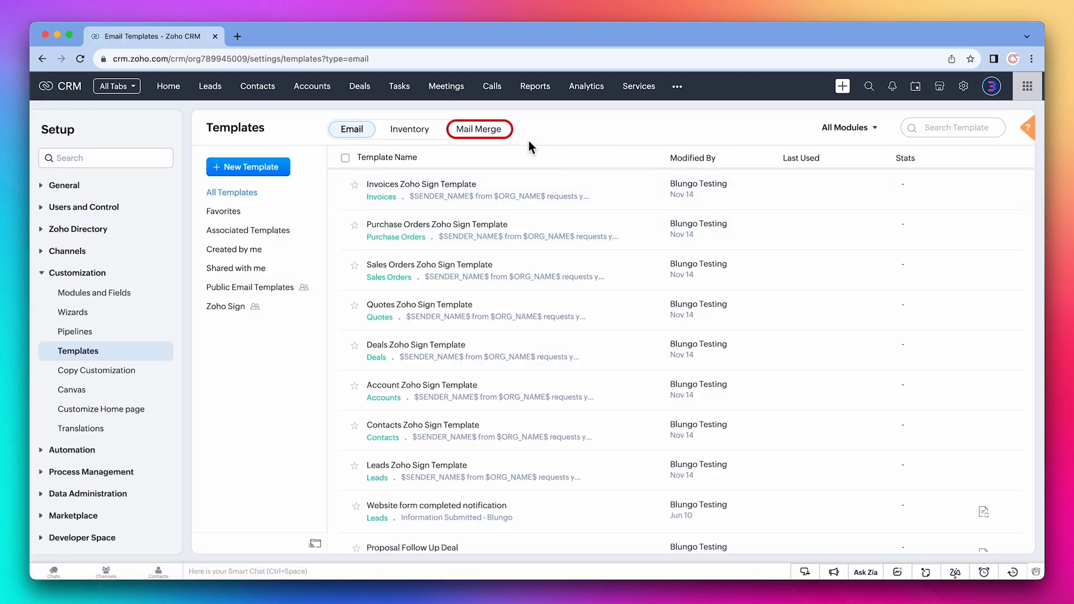
click(478, 129)
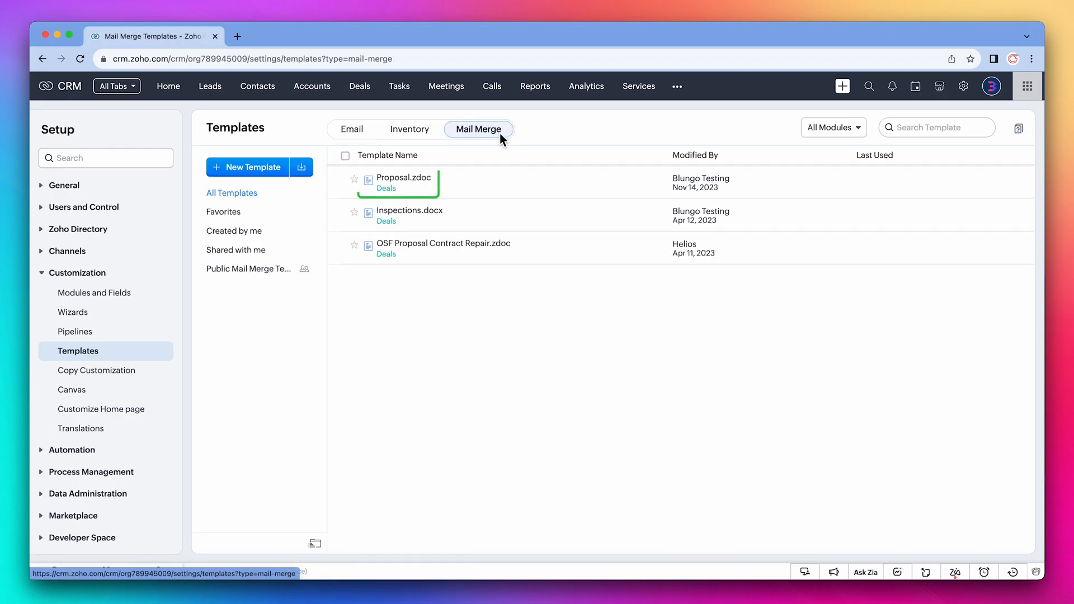
mouse_move(476, 183)
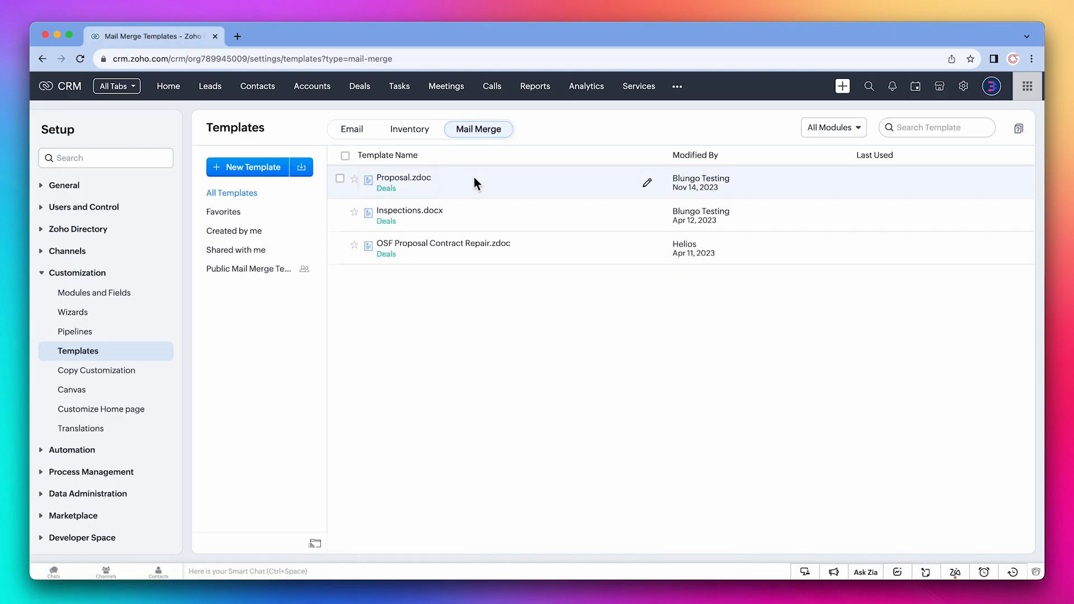
click(403, 178)
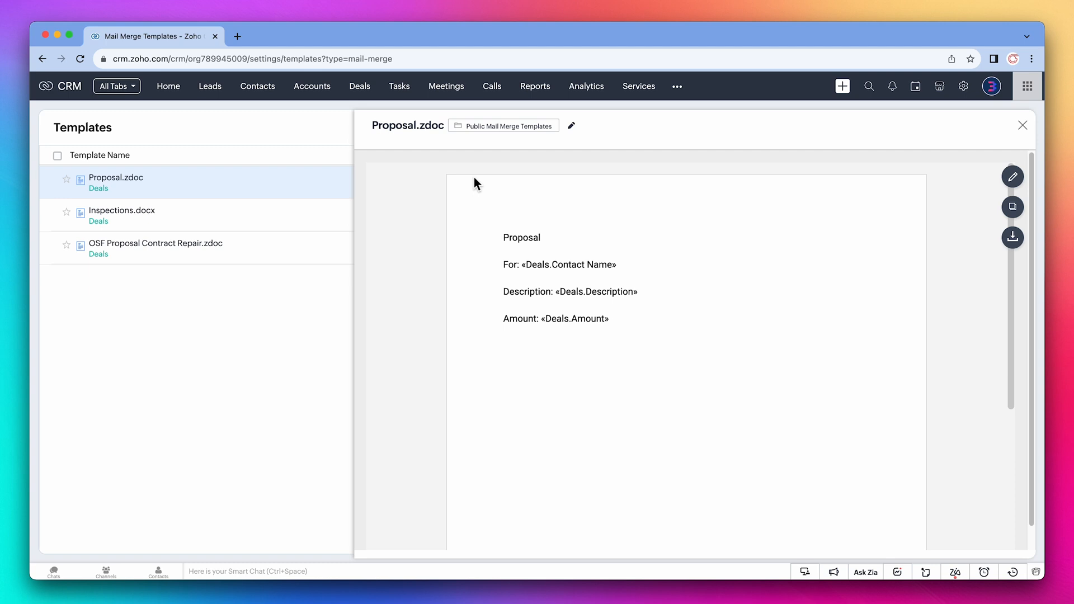
mouse_move(1012, 177)
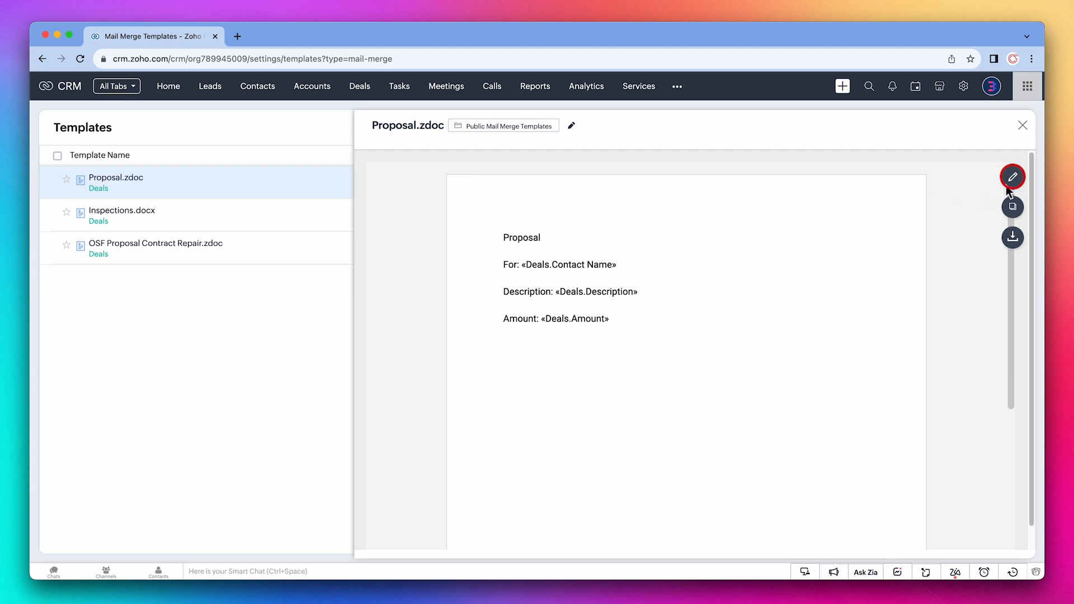
click(1012, 176)
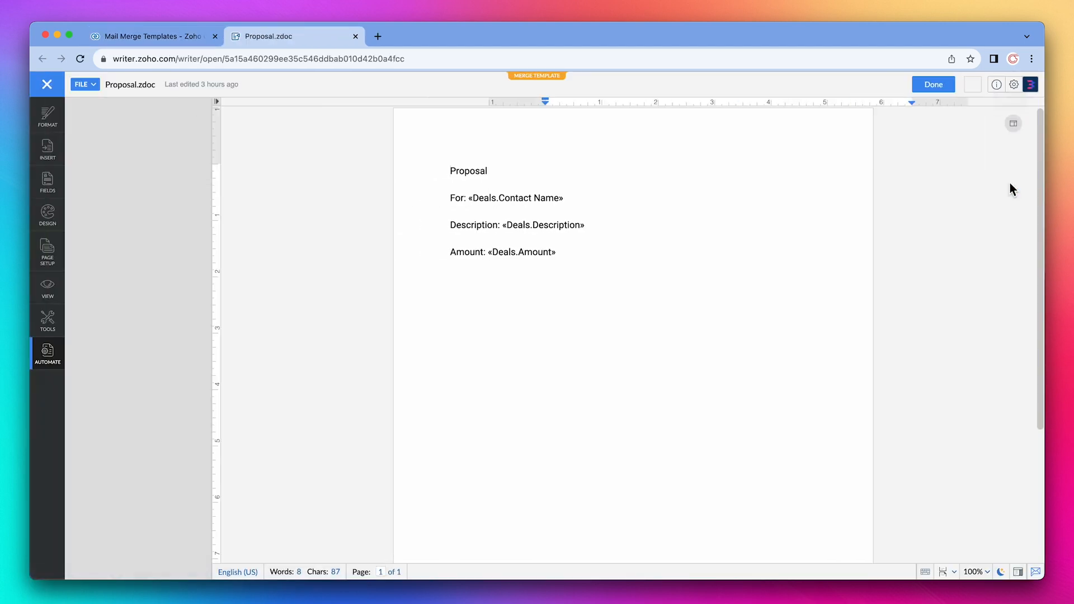
Insert Signer A's signature and full name fields into the Proposal template.
click(47, 354)
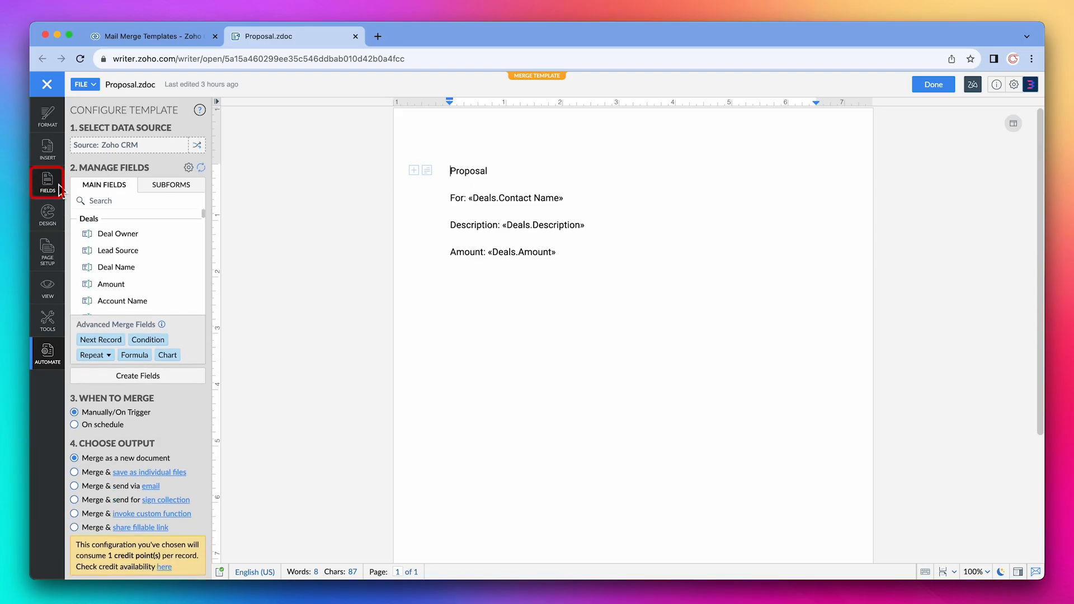
click(46, 182)
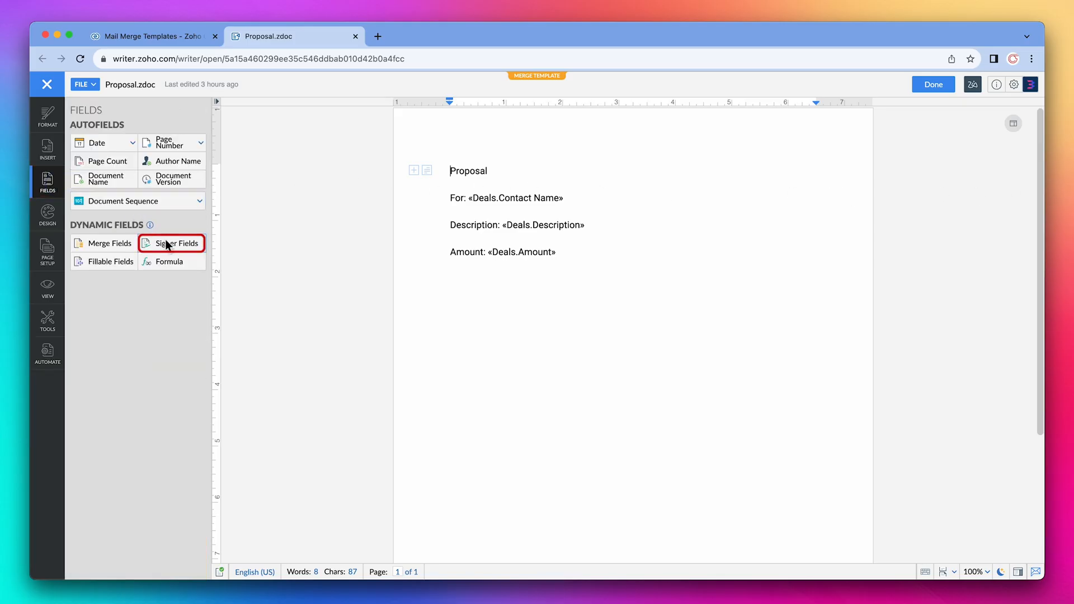
click(175, 244)
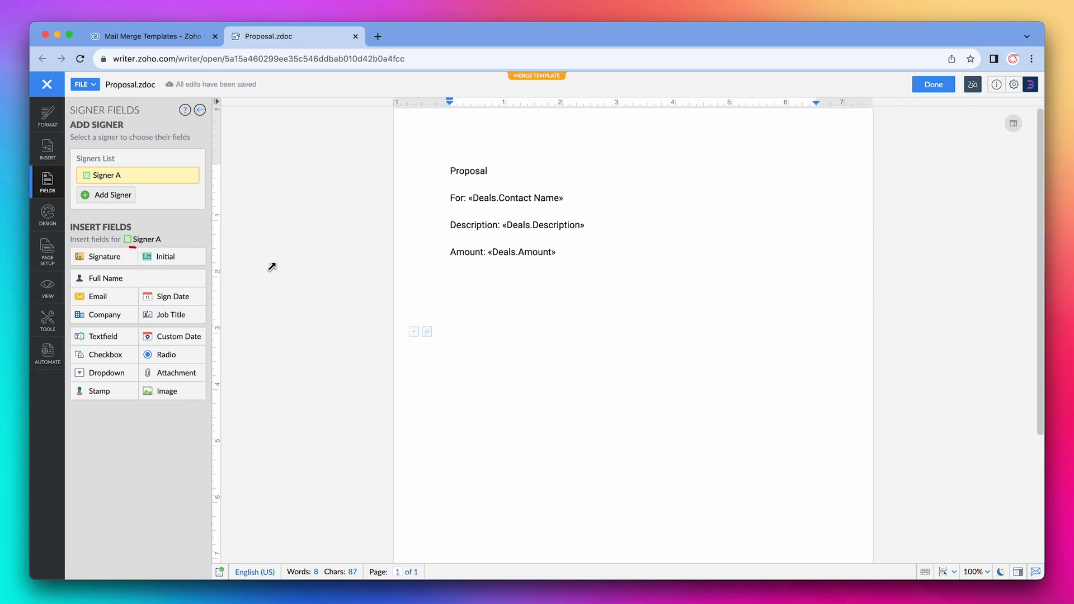
click(104, 256)
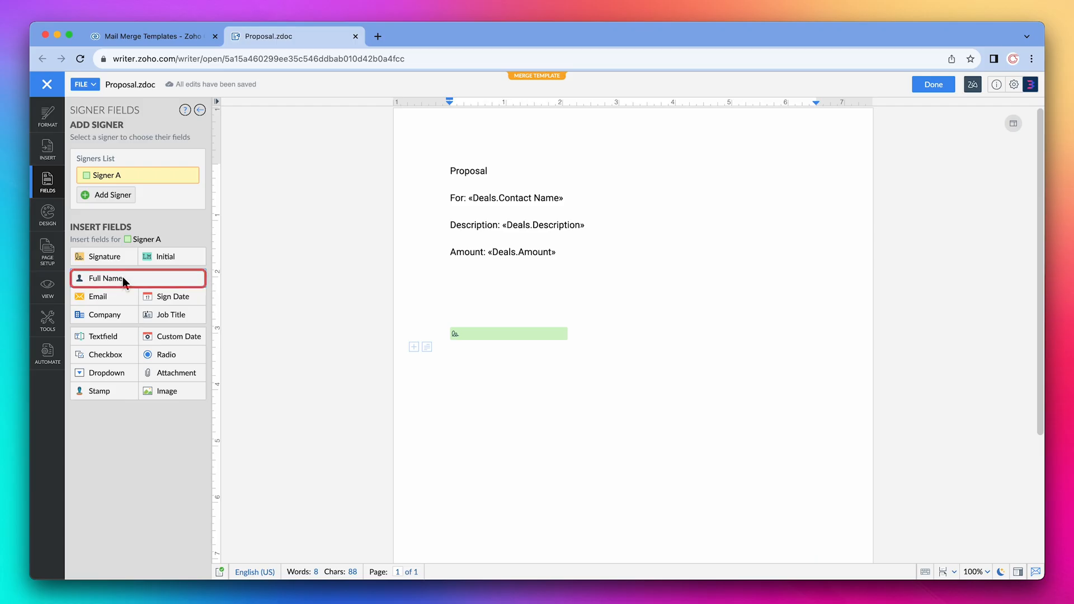
click(106, 278)
text(Client)
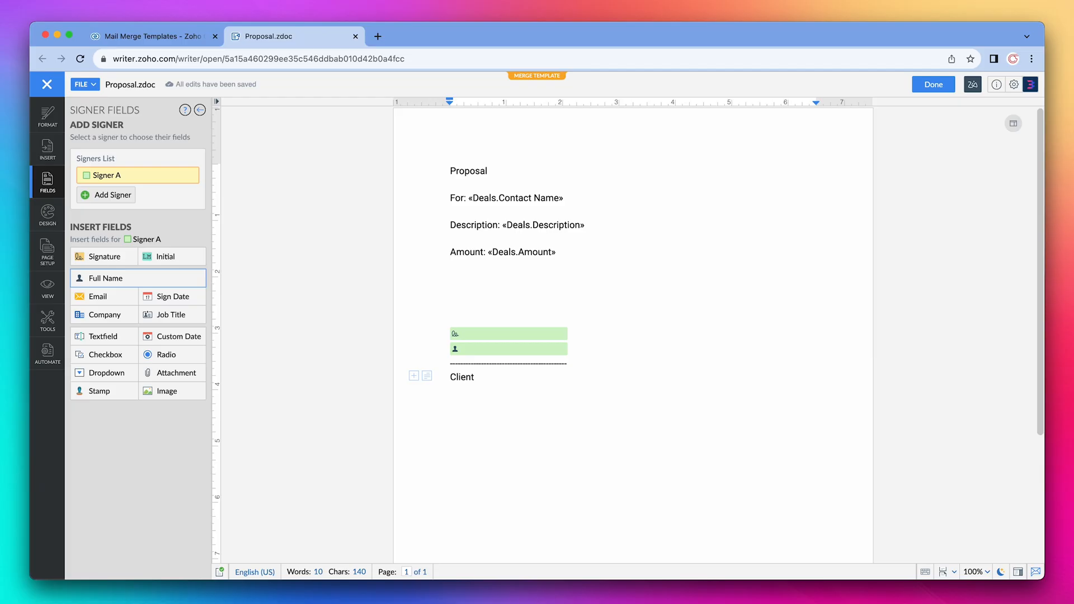
mouse_move(104, 256)
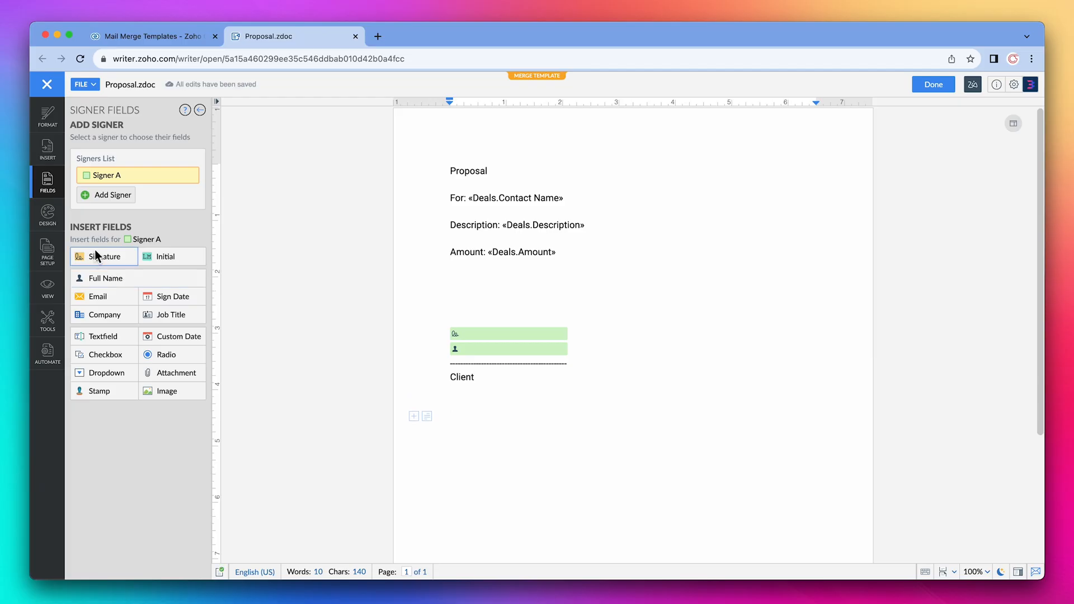
Add Signer B and insert its signature and full name fields.
click(112, 195)
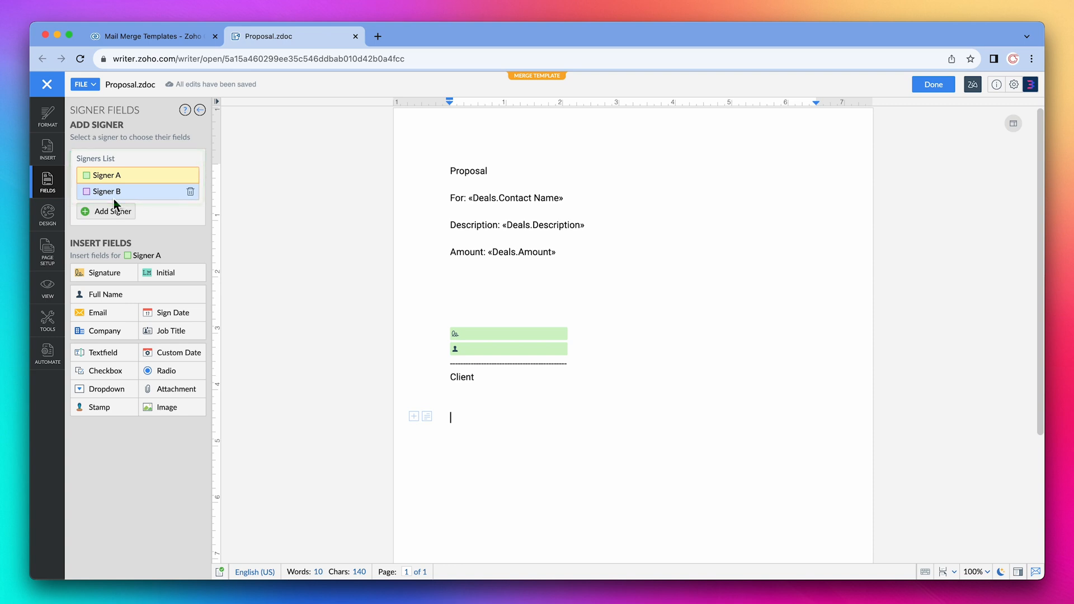
click(106, 191)
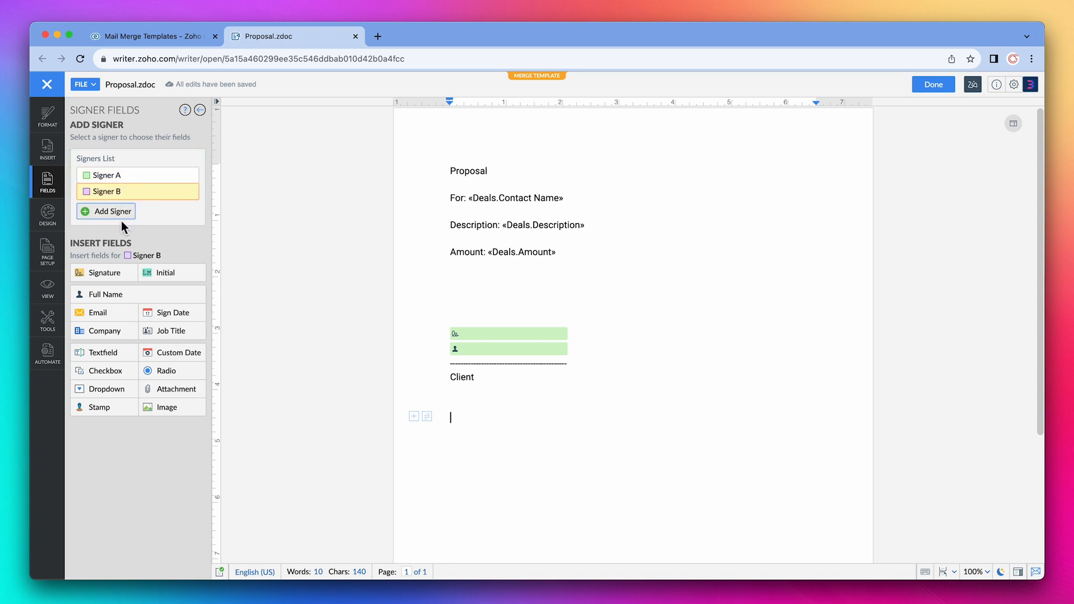
click(103, 273)
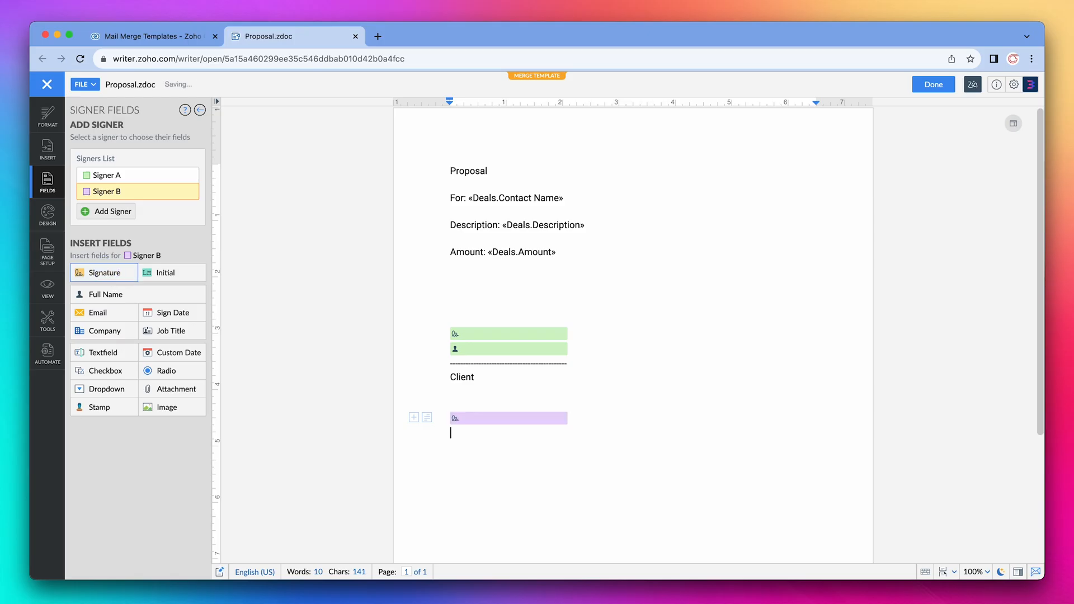
click(107, 293)
text(----------------------------------------)
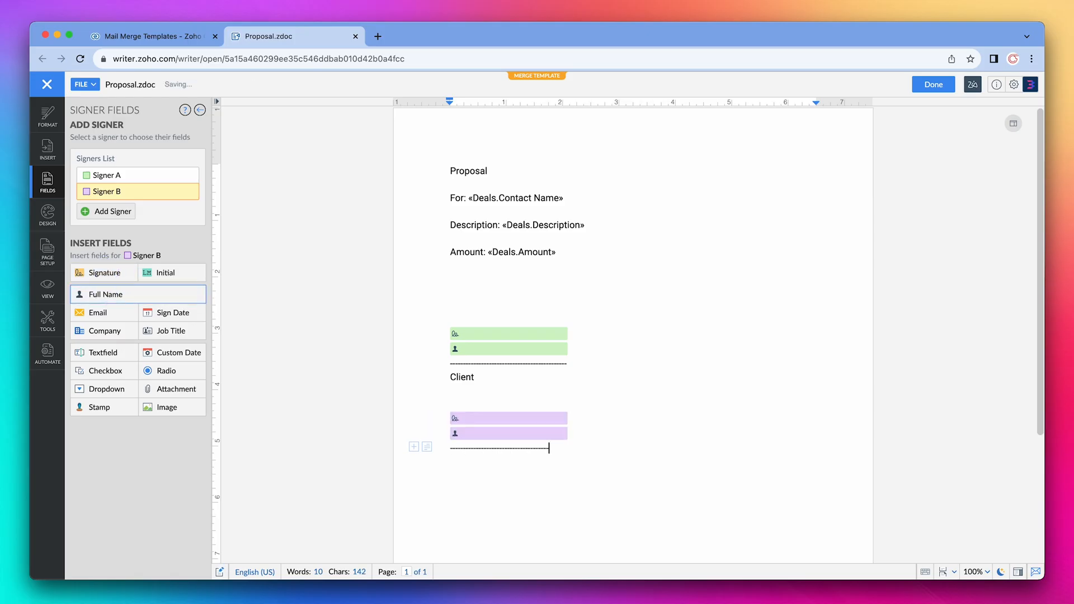
Label the second signer line 'President' and update the merge template.
text(President)
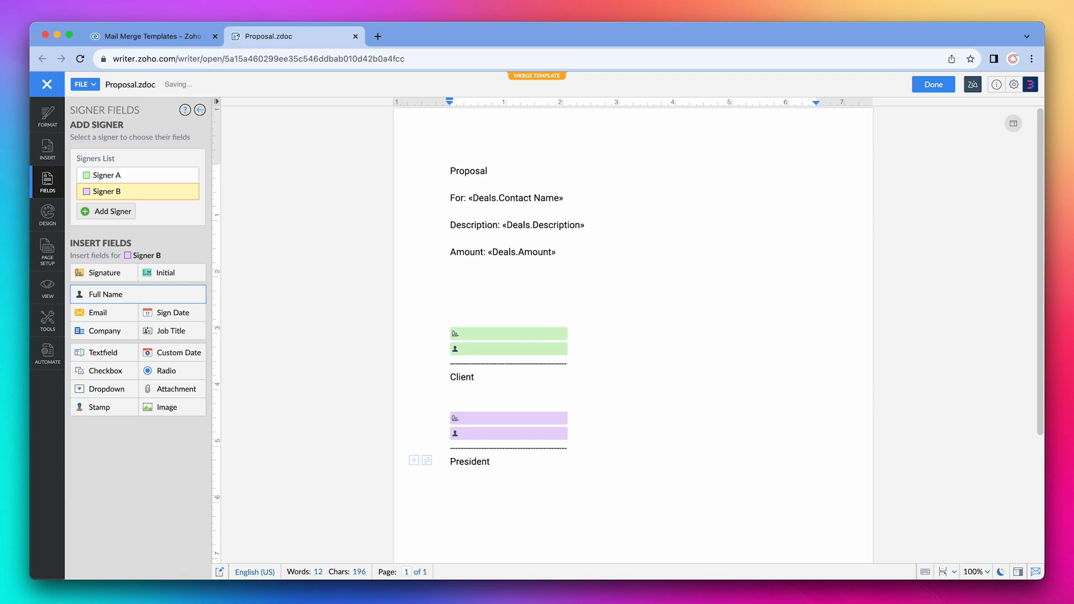
click(489, 461)
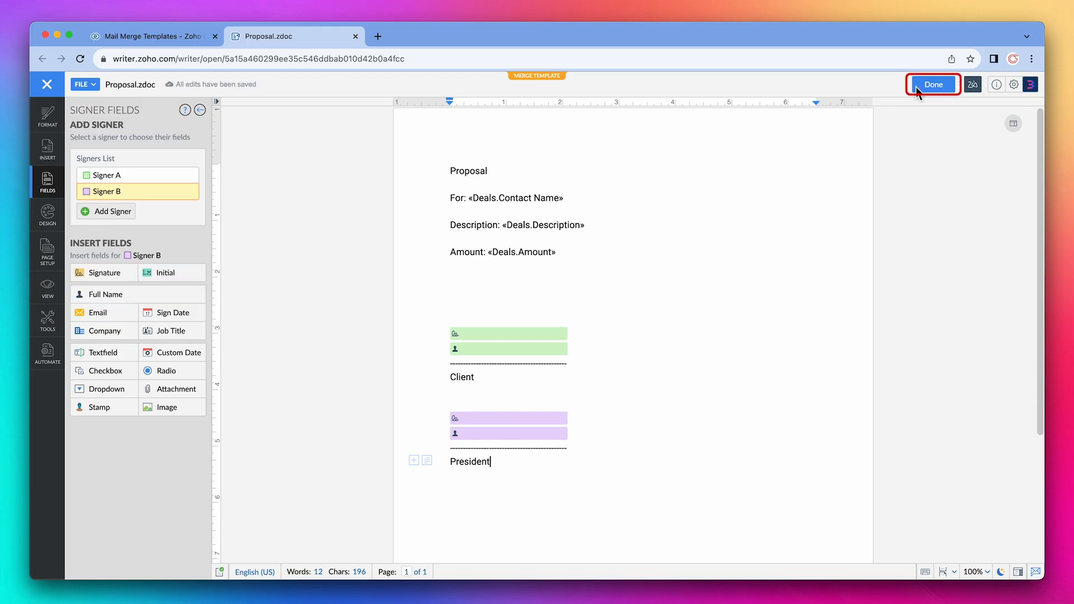
click(933, 83)
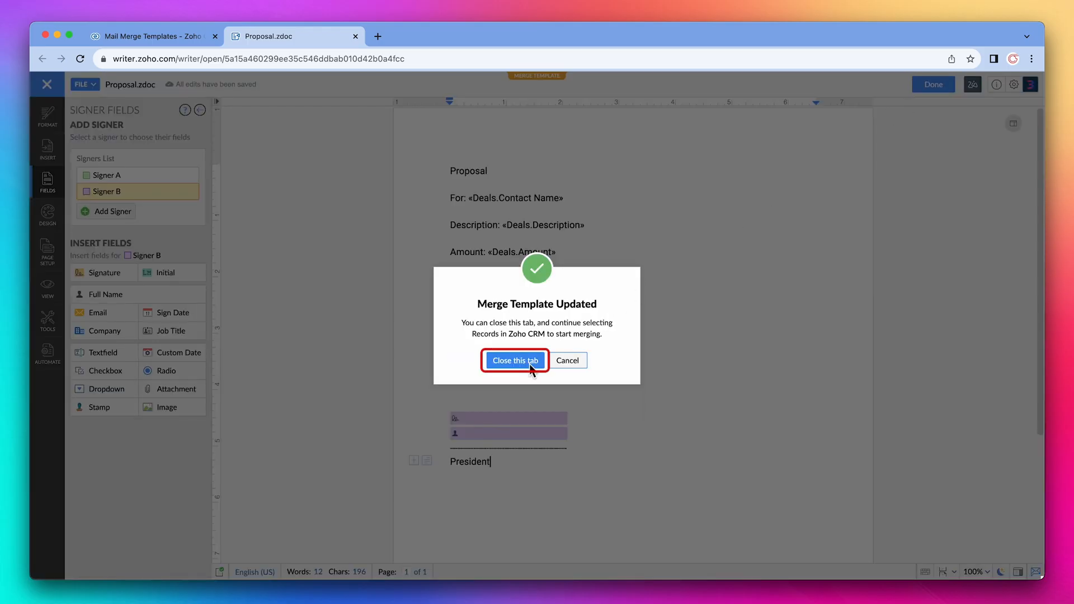
Close the Writer tab, preview the refreshed Proposal.zdoc, then go to Deals.
click(513, 360)
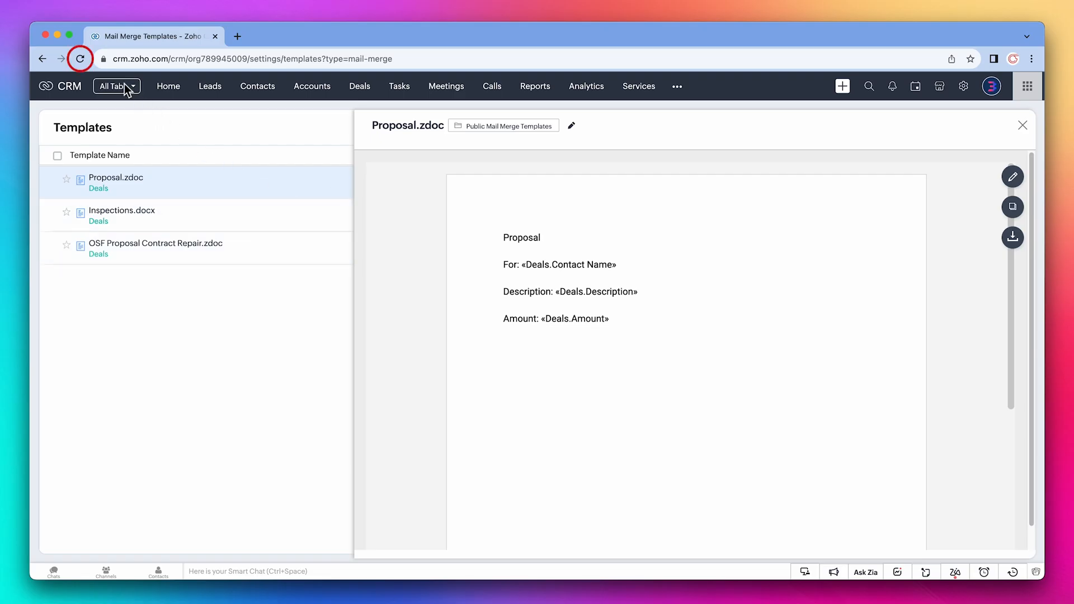
click(79, 59)
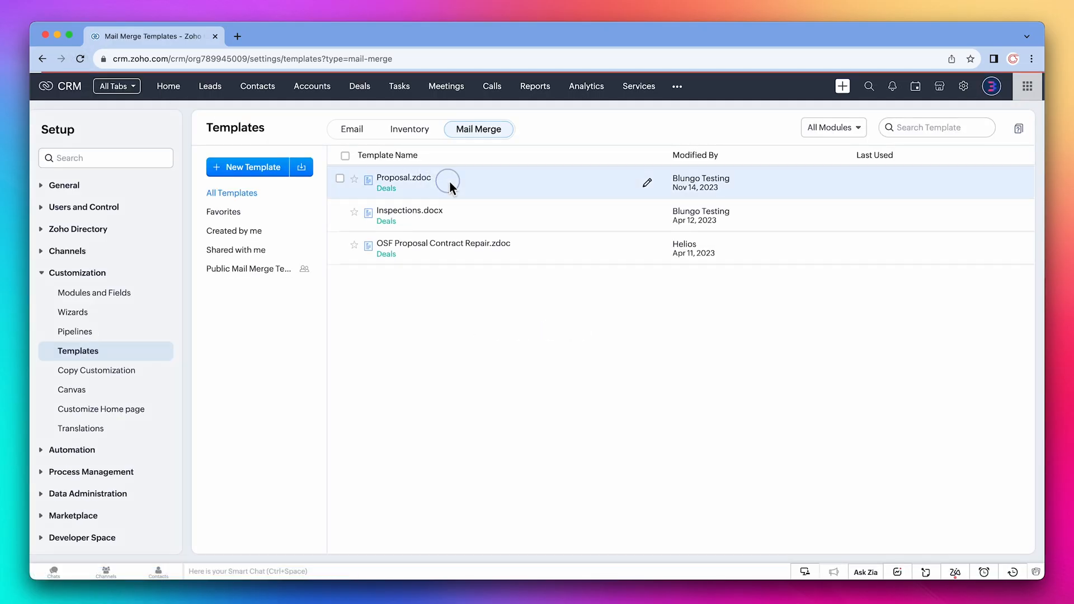
click(403, 177)
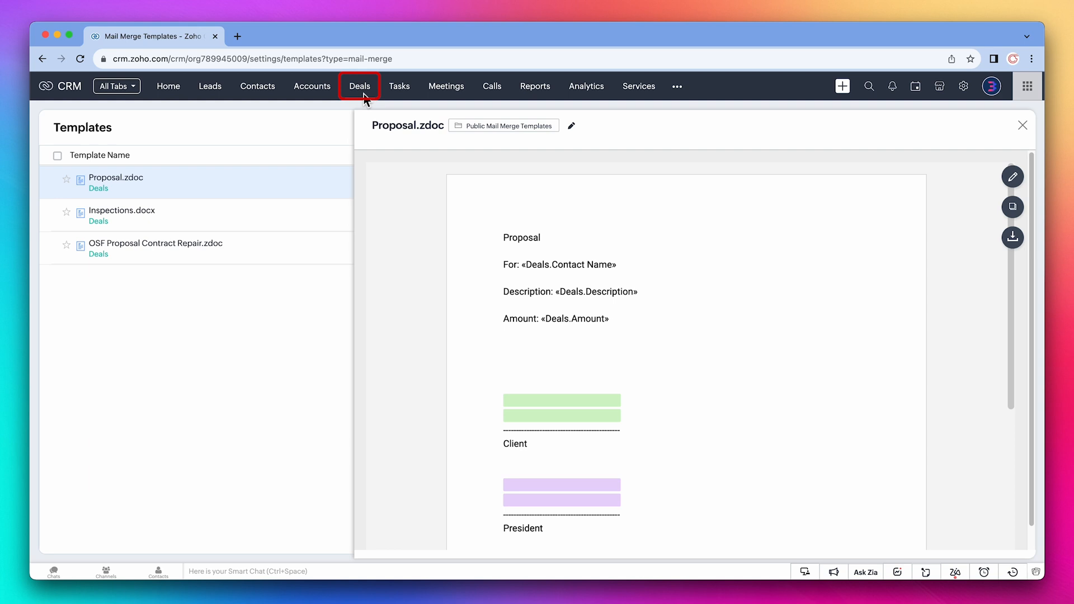
click(359, 87)
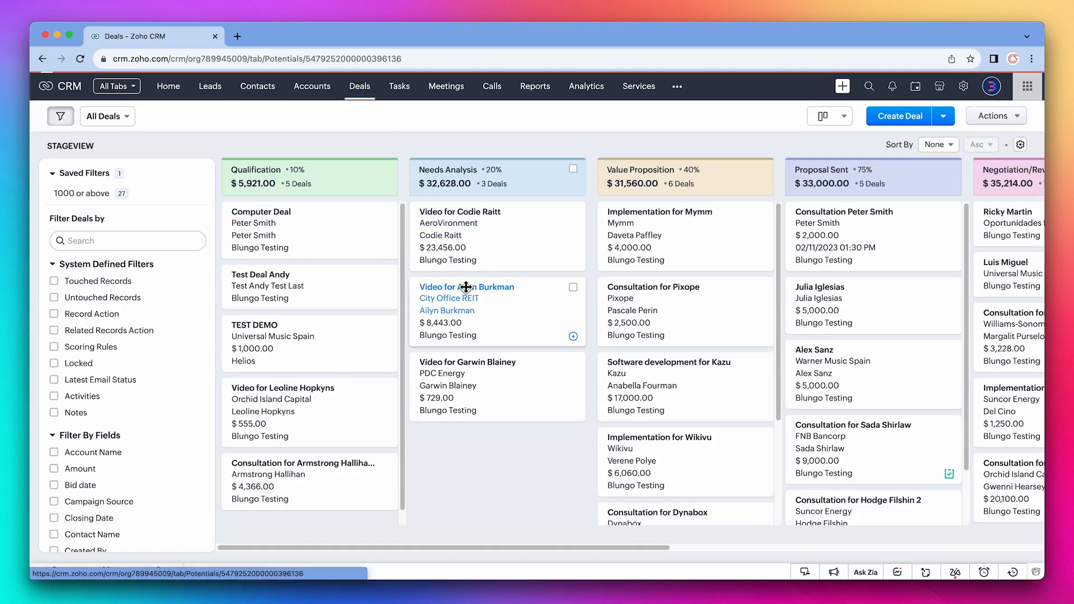
click(466, 286)
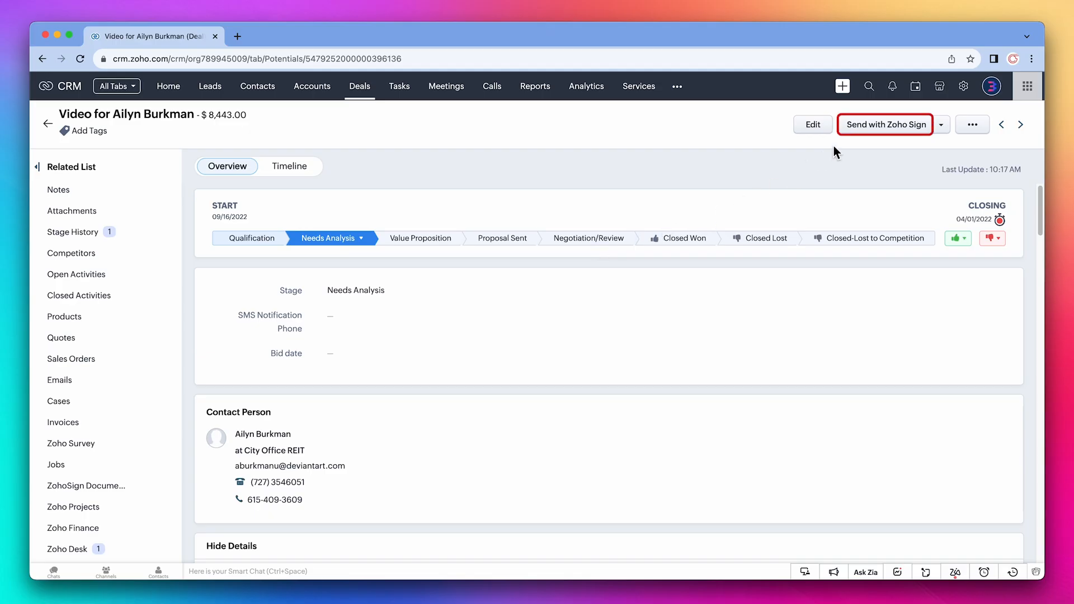
click(884, 124)
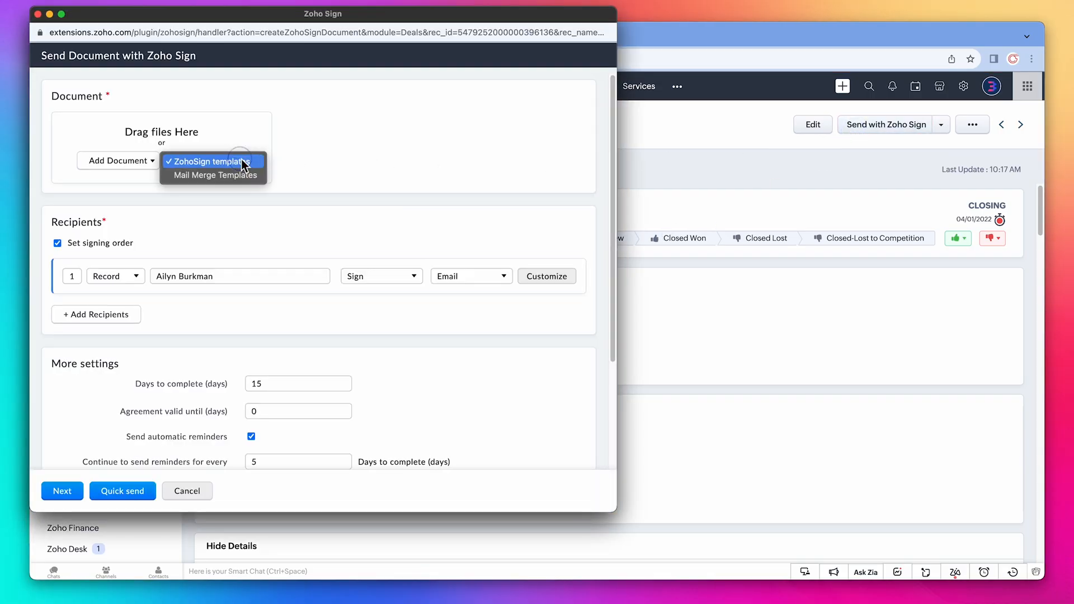
mouse_move(239, 175)
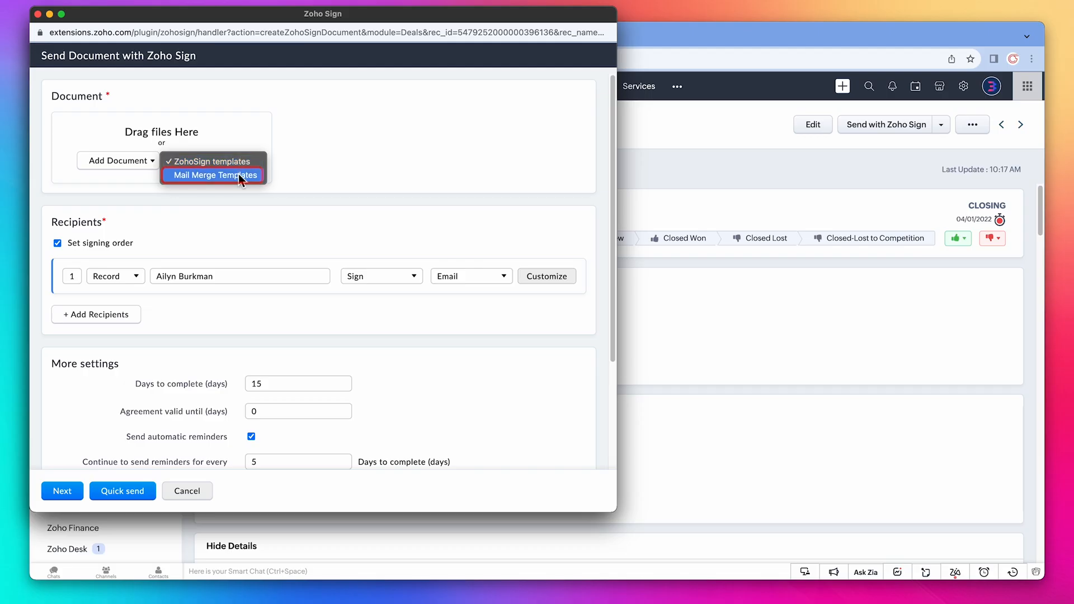
click(213, 174)
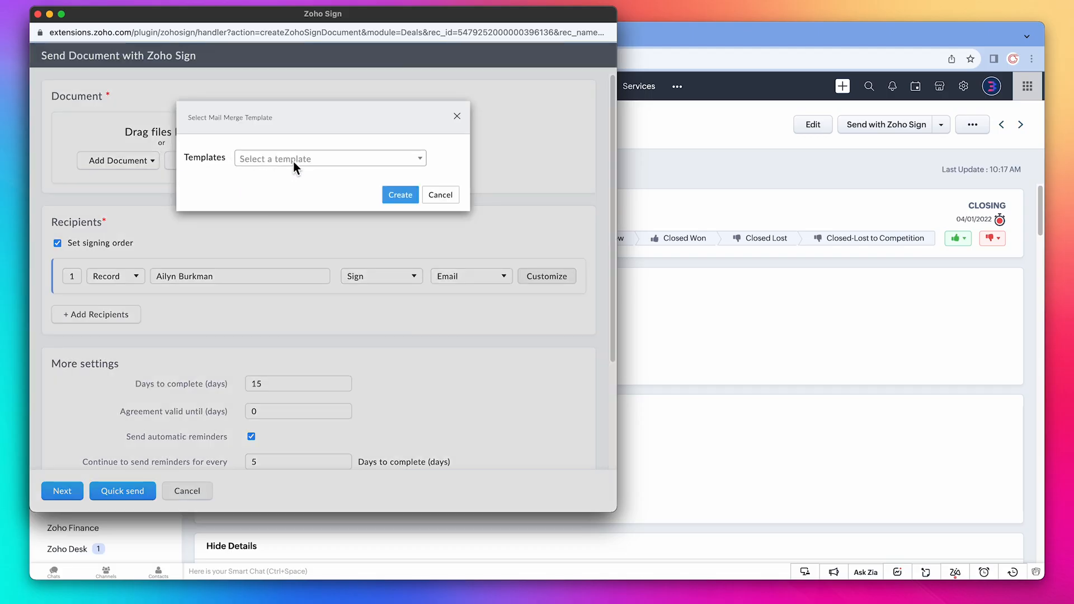
click(329, 158)
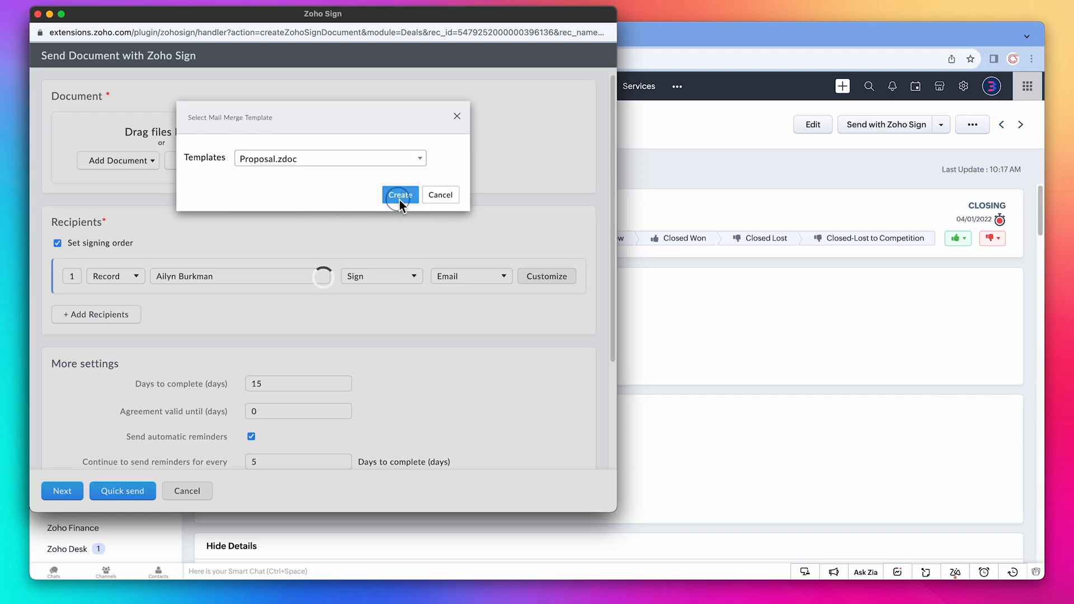
click(399, 195)
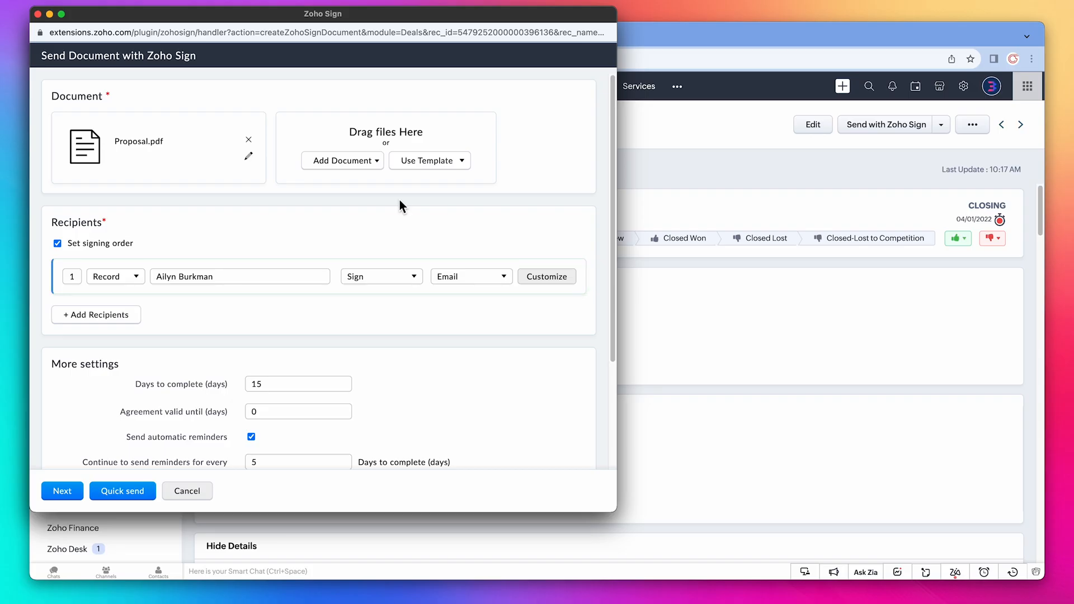
mouse_move(96, 314)
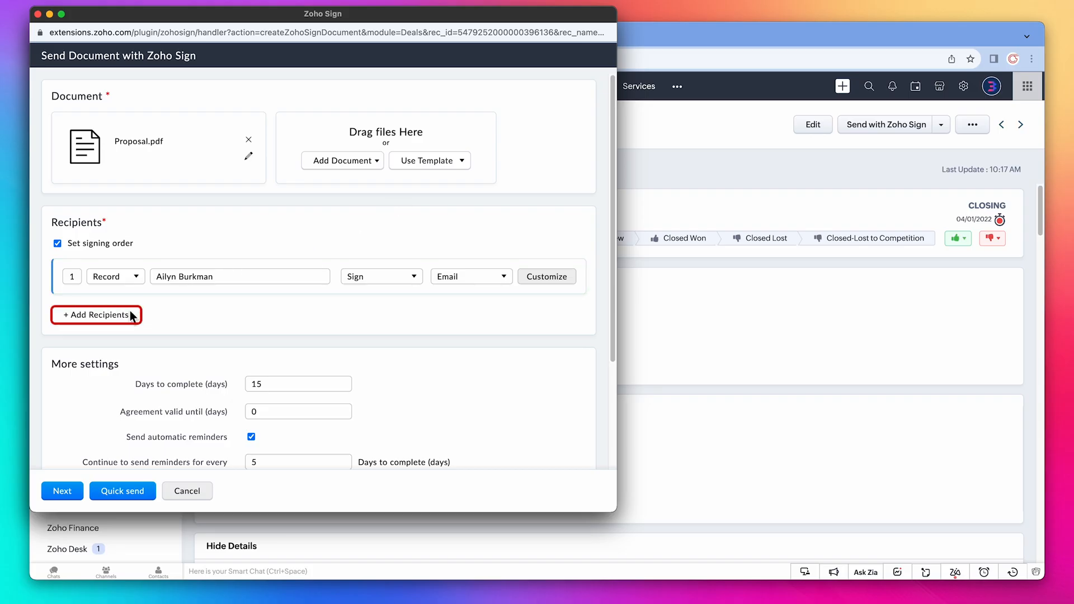
click(96, 314)
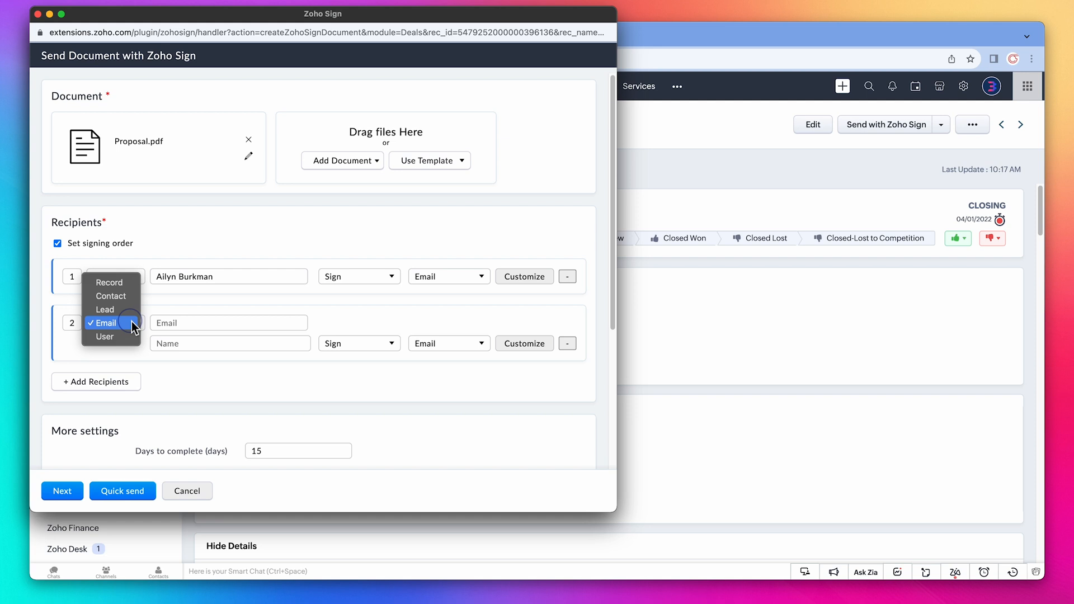
click(105, 336)
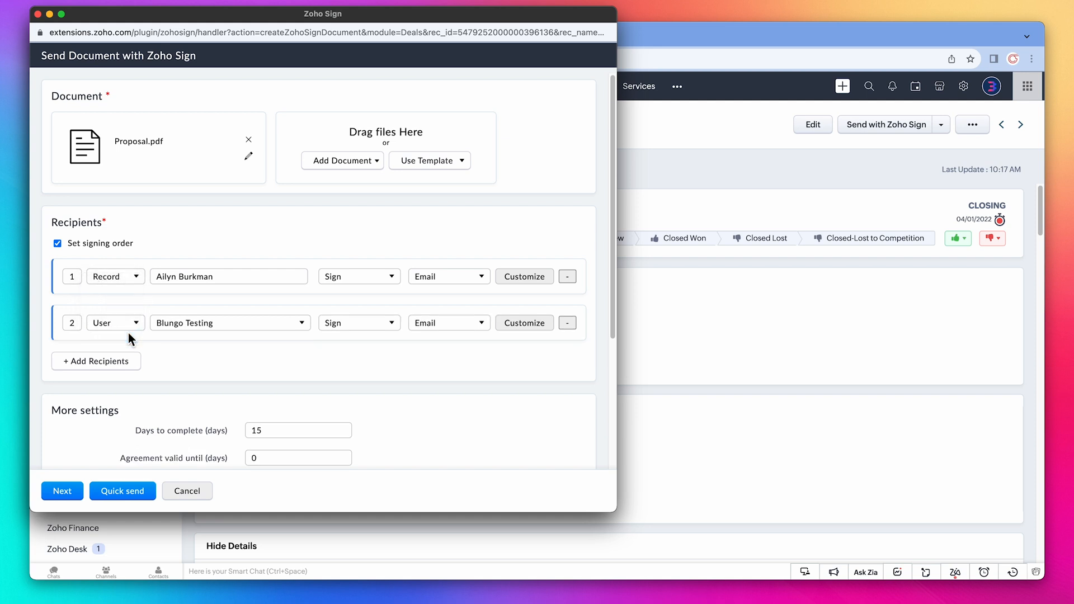
click(229, 322)
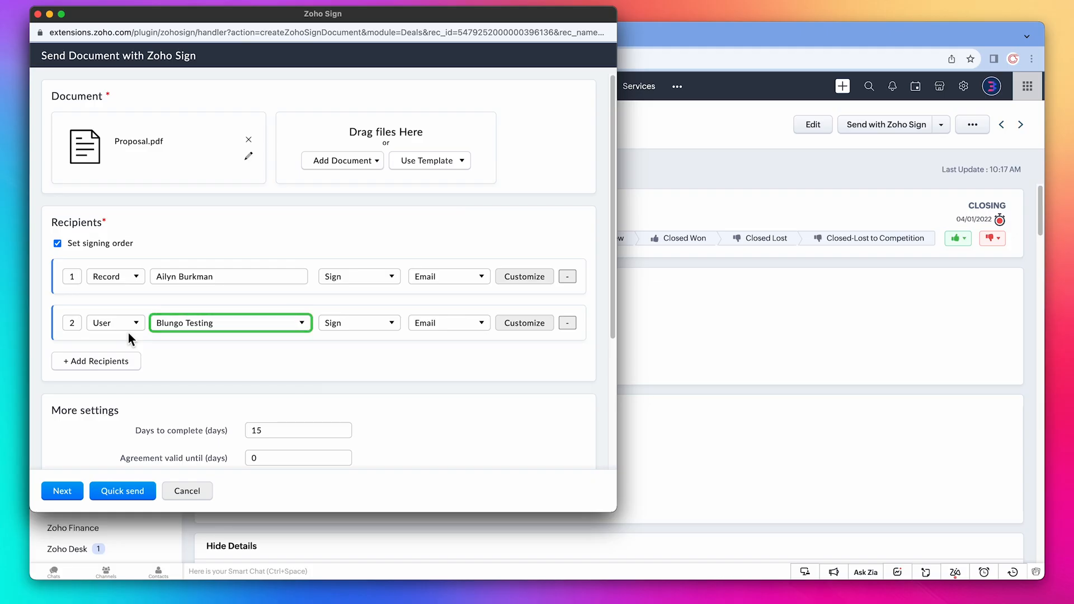
click(61, 490)
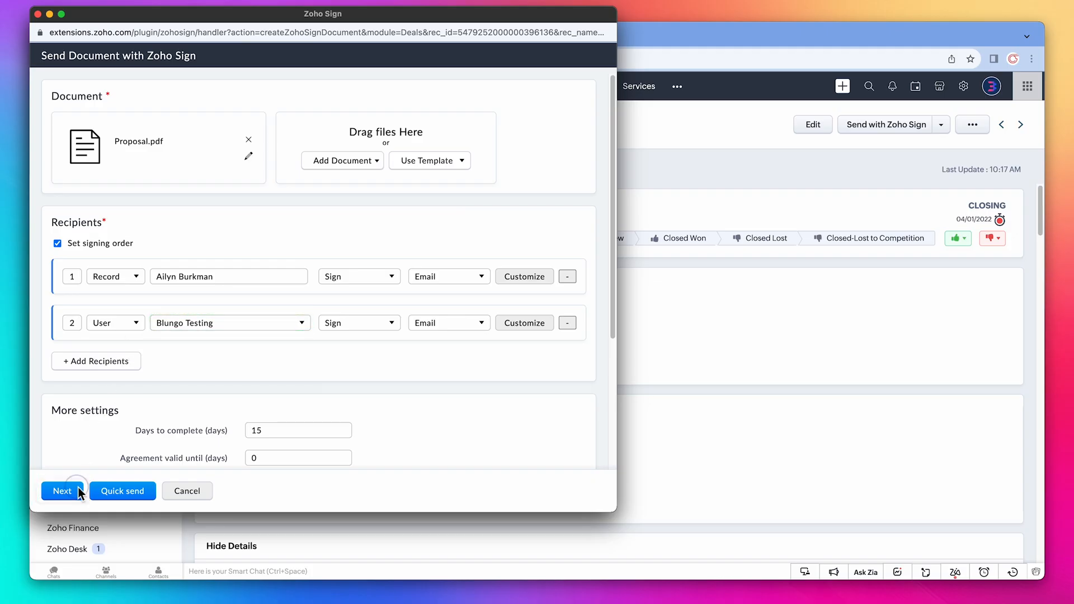
click(62, 491)
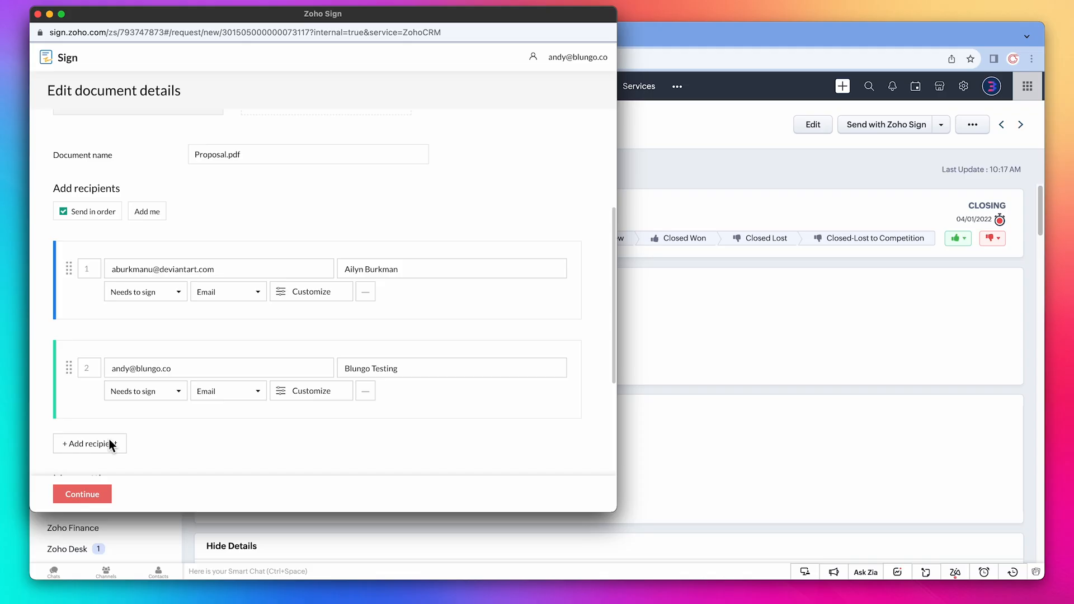
Review both signers' fields on Proposal.pdf, then send and confirm the signing request.
click(82, 494)
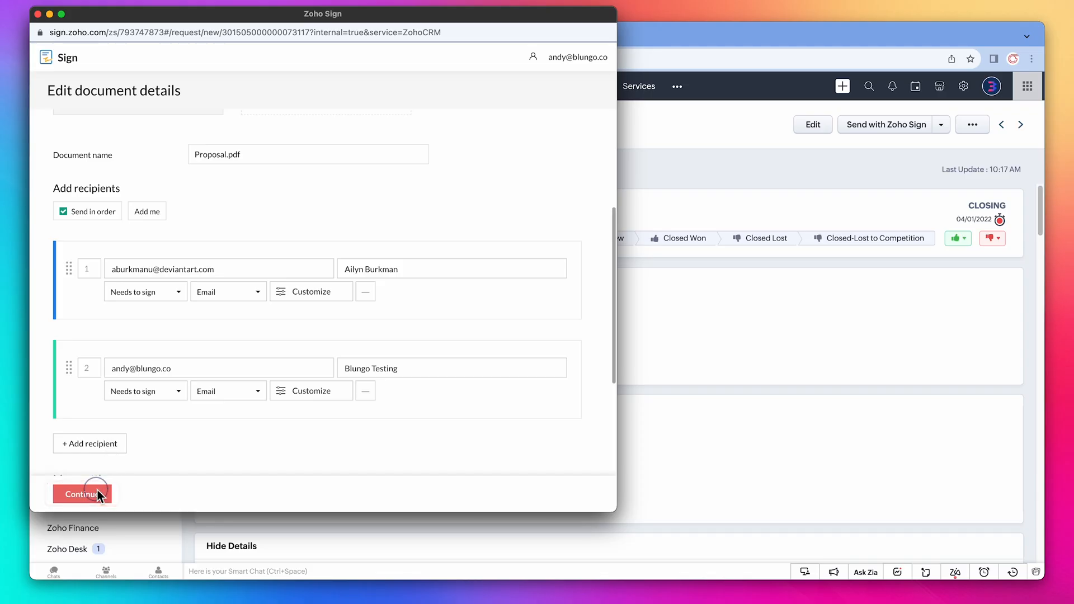
click(80, 494)
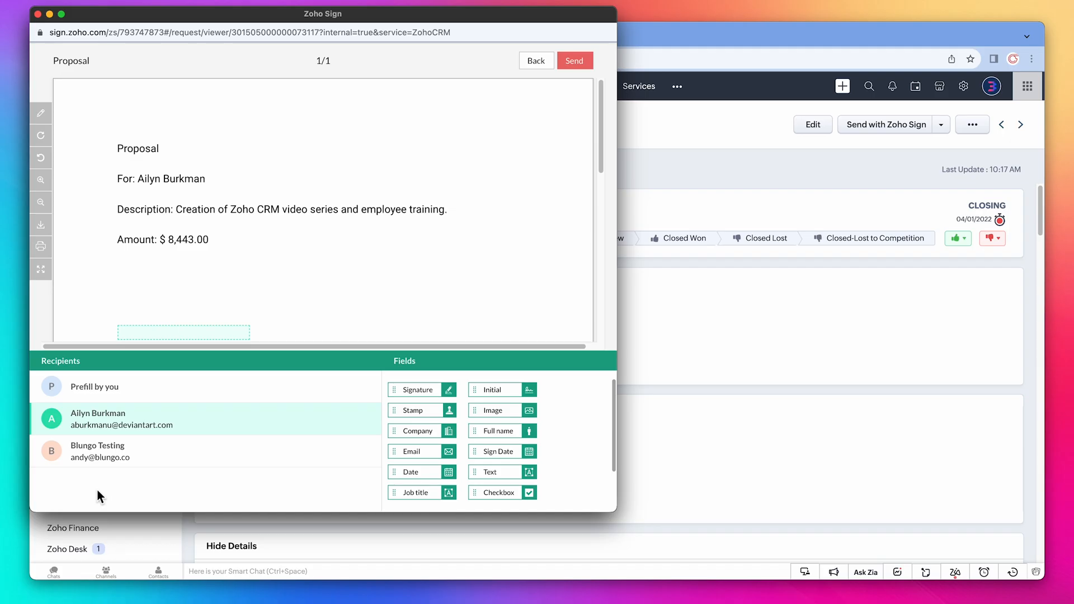
mouse_move(323, 313)
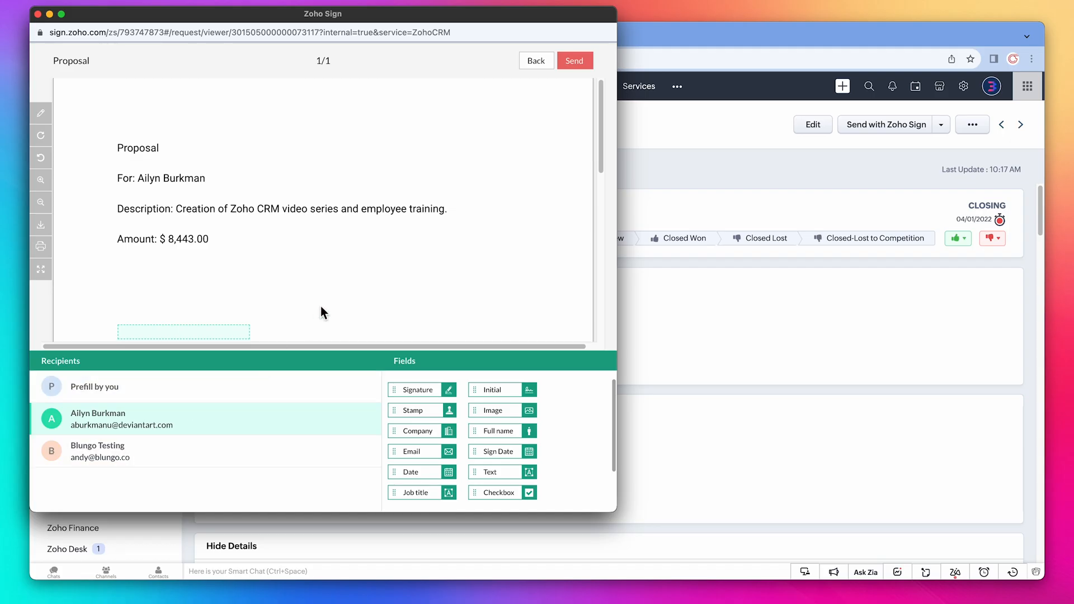
scroll(down, 3)
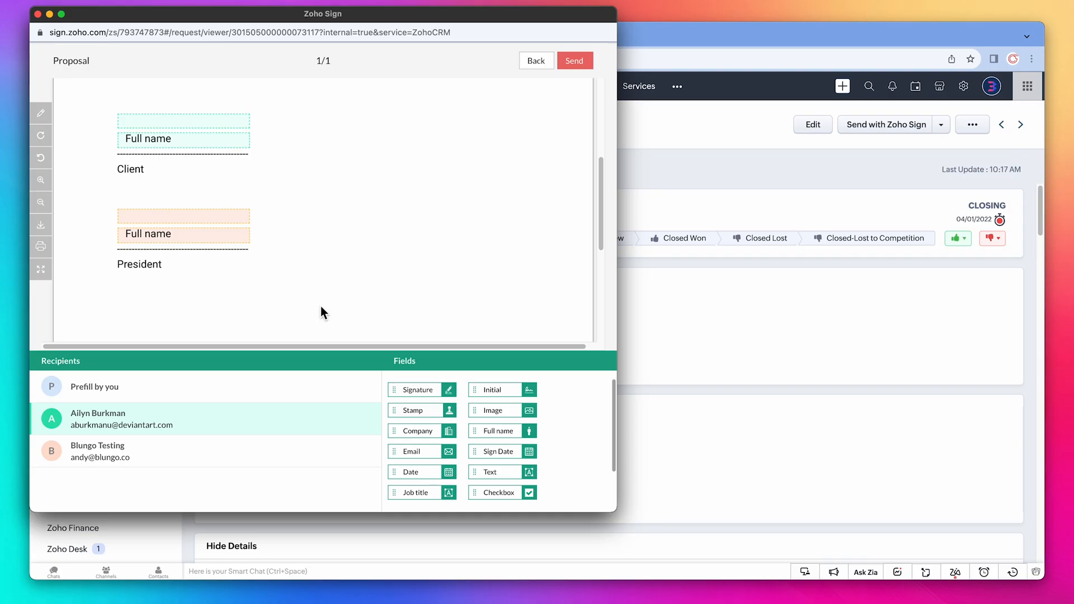
mouse_move(573, 101)
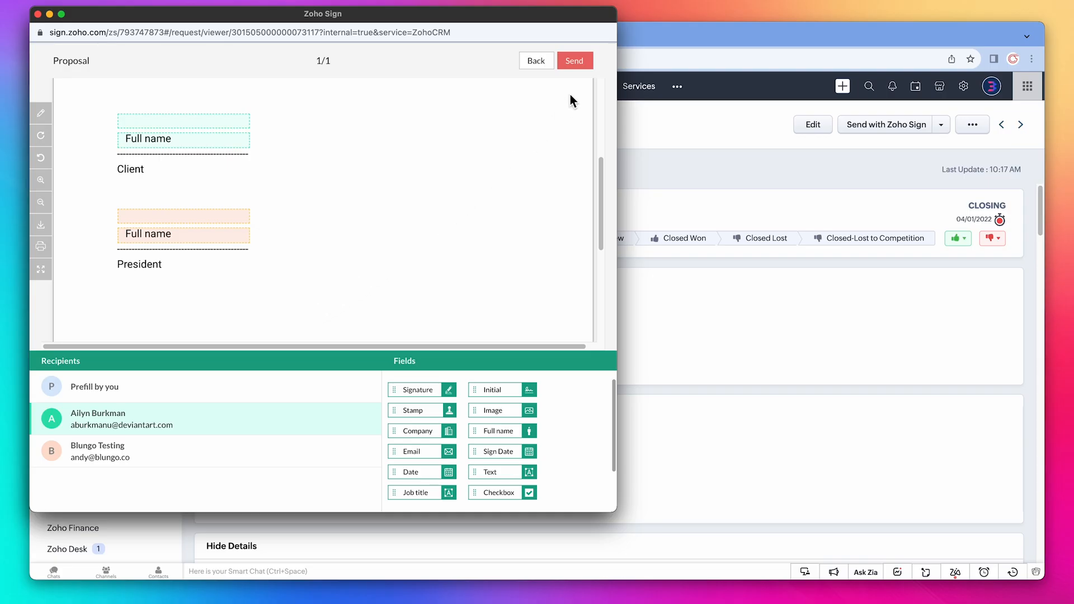
click(574, 61)
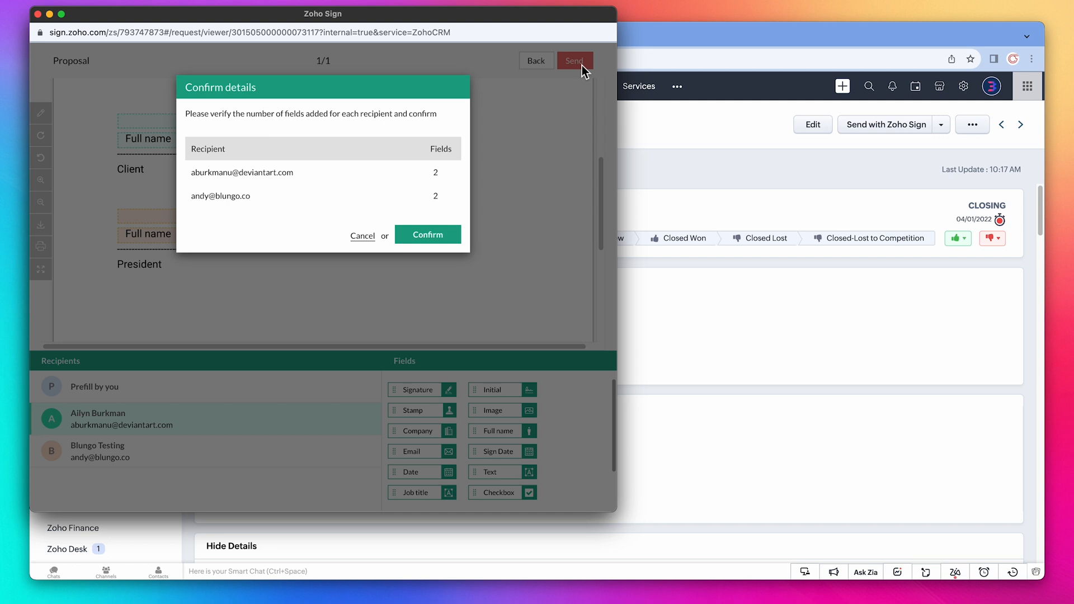
click(427, 234)
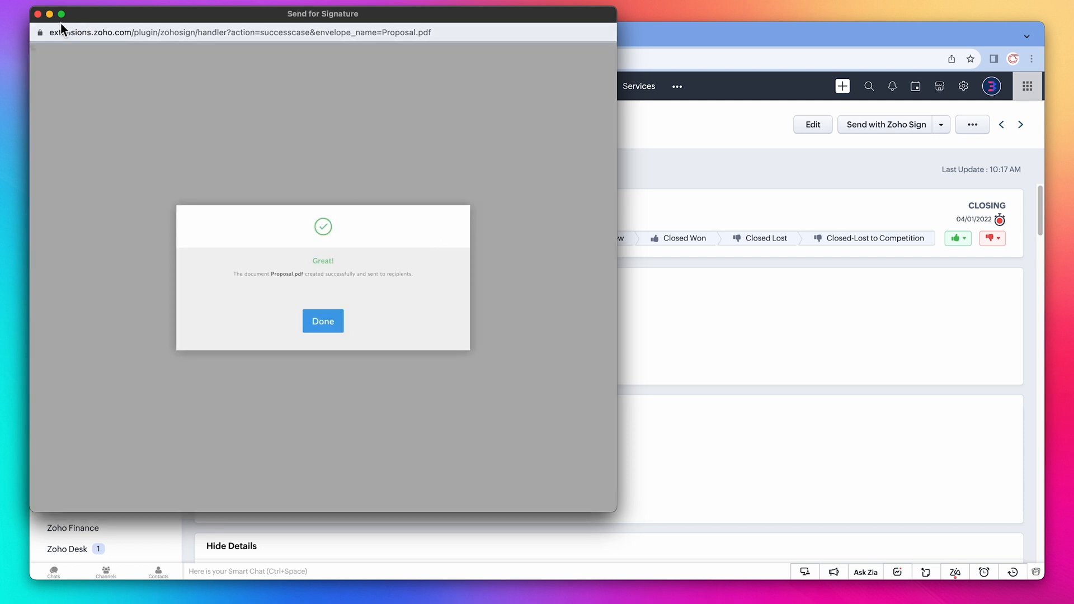
Close the signing window, reload the deal, and show its ZohoSign Documents list with Proposal.pdf.
click(323, 321)
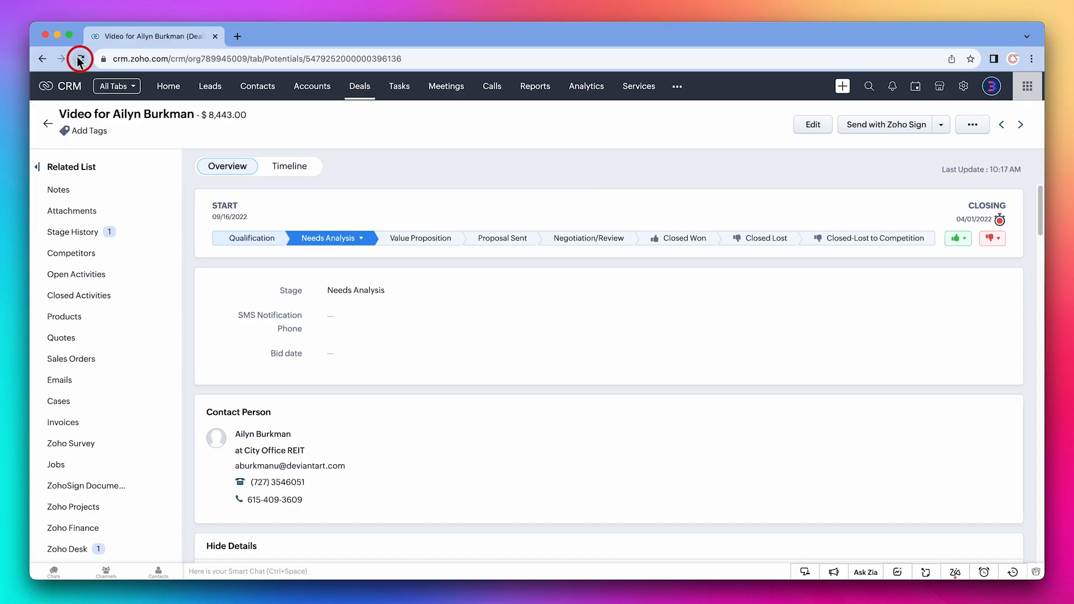
click(78, 59)
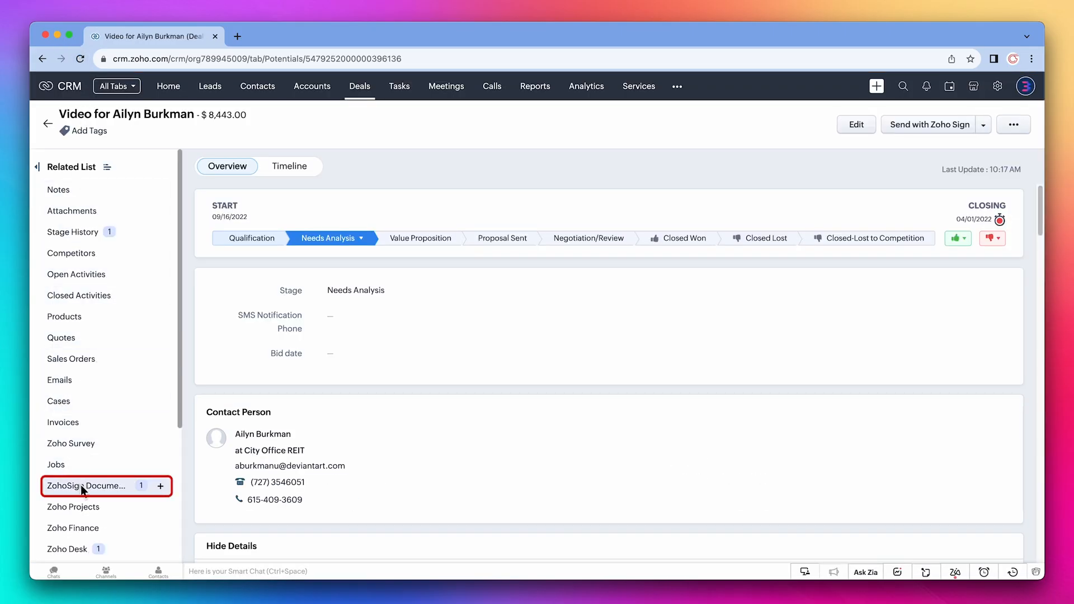
click(86, 486)
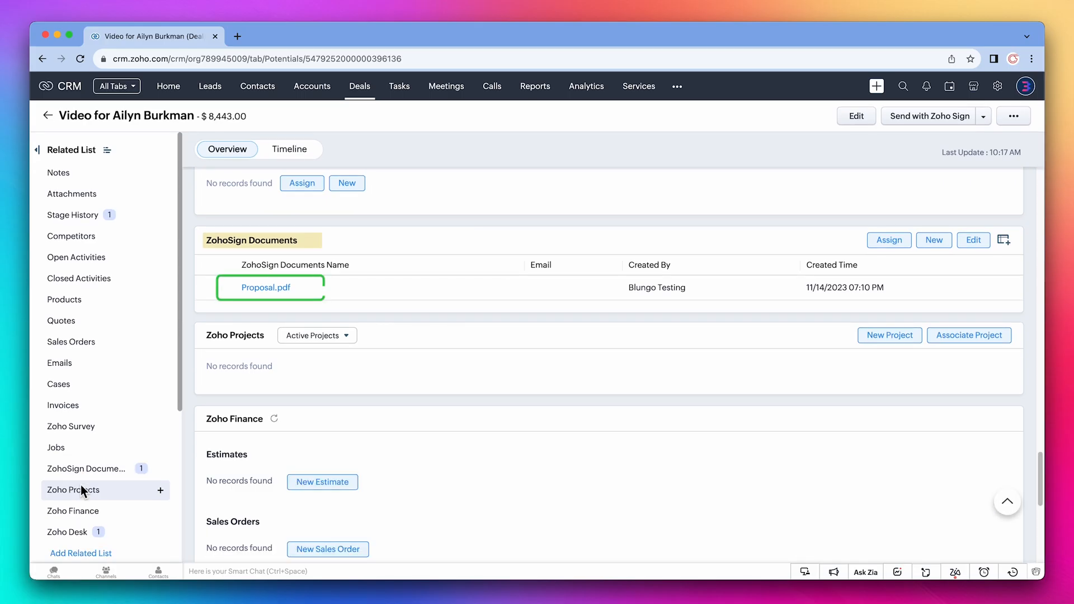